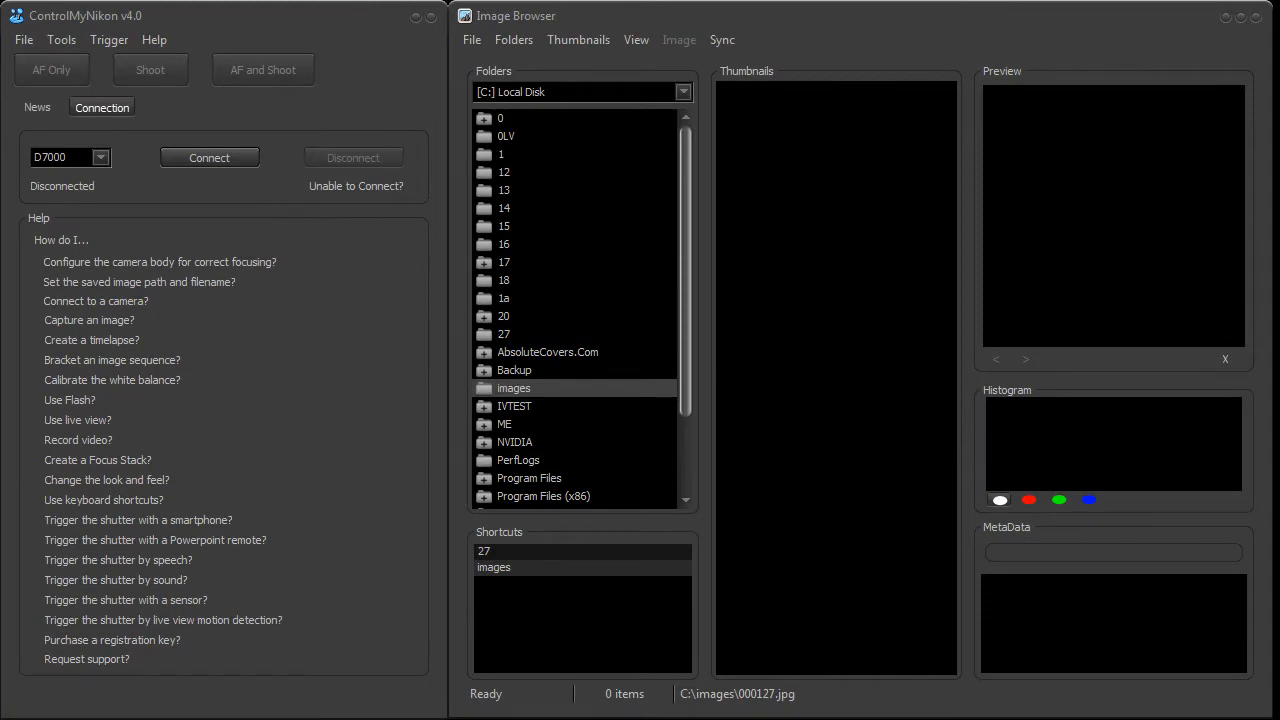
{"action": "mouse_move", "coordinate": [612, 600]}
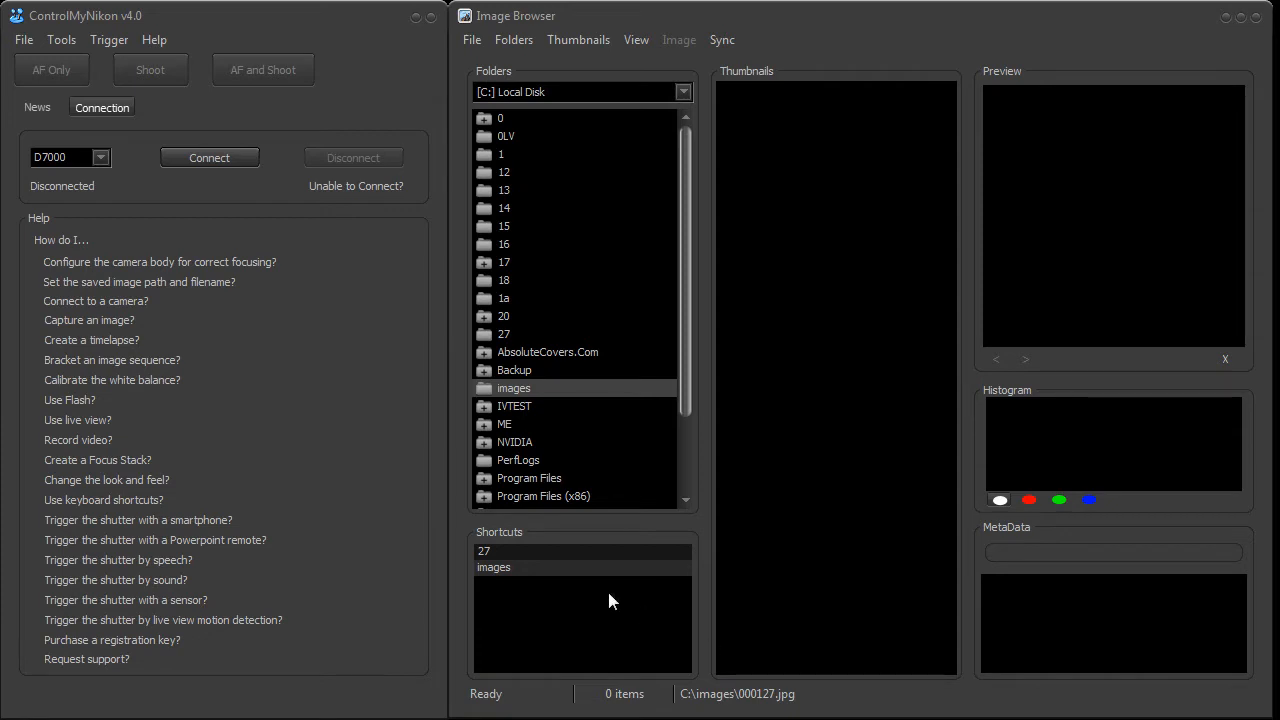
{"action": "mouse_move", "coordinate": [200, 268]}
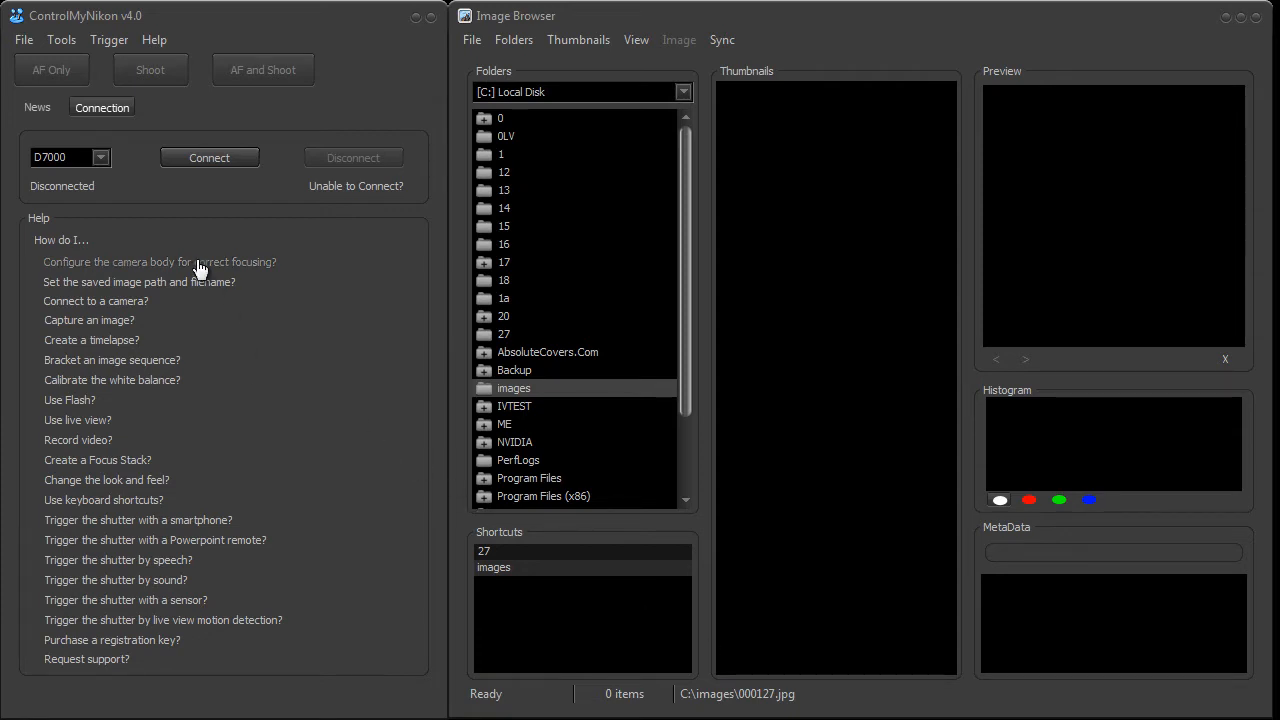
Show the empty Scripts editor with its action list, glancing at the Settings page on the way
{"action": "left_click", "coordinate": [208, 156]}
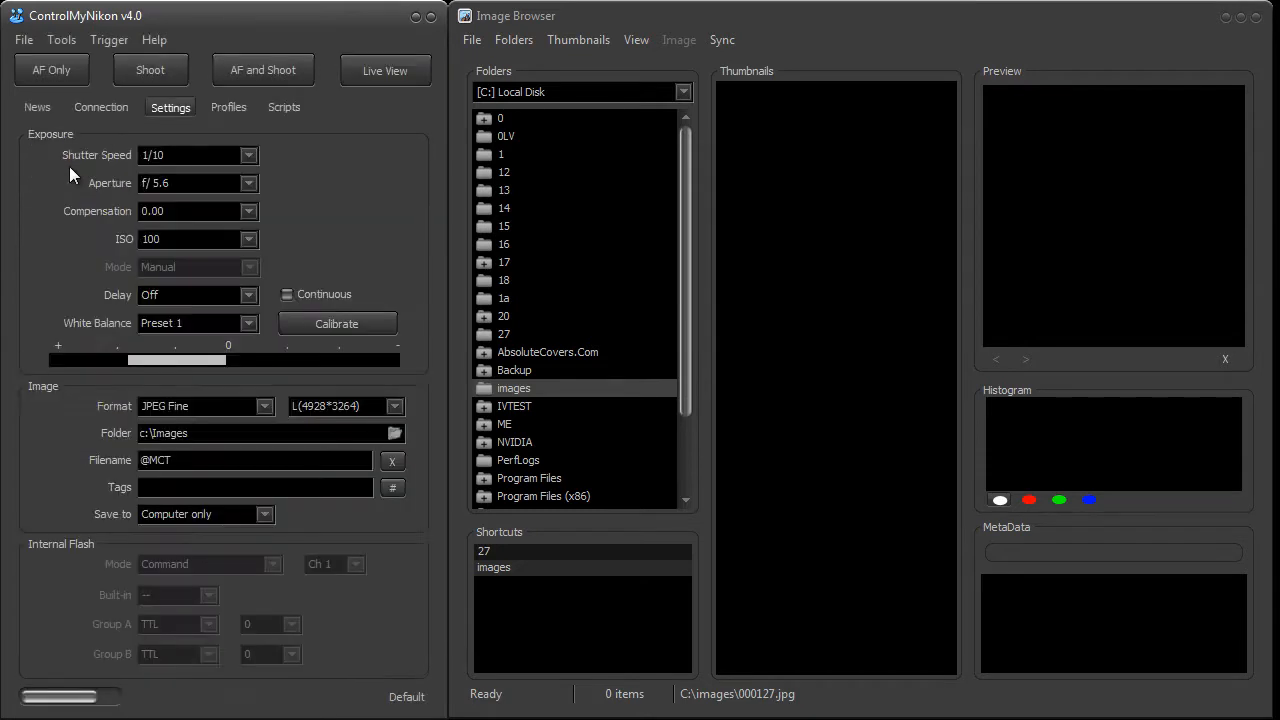
{"action": "left_click", "coordinate": [284, 108]}
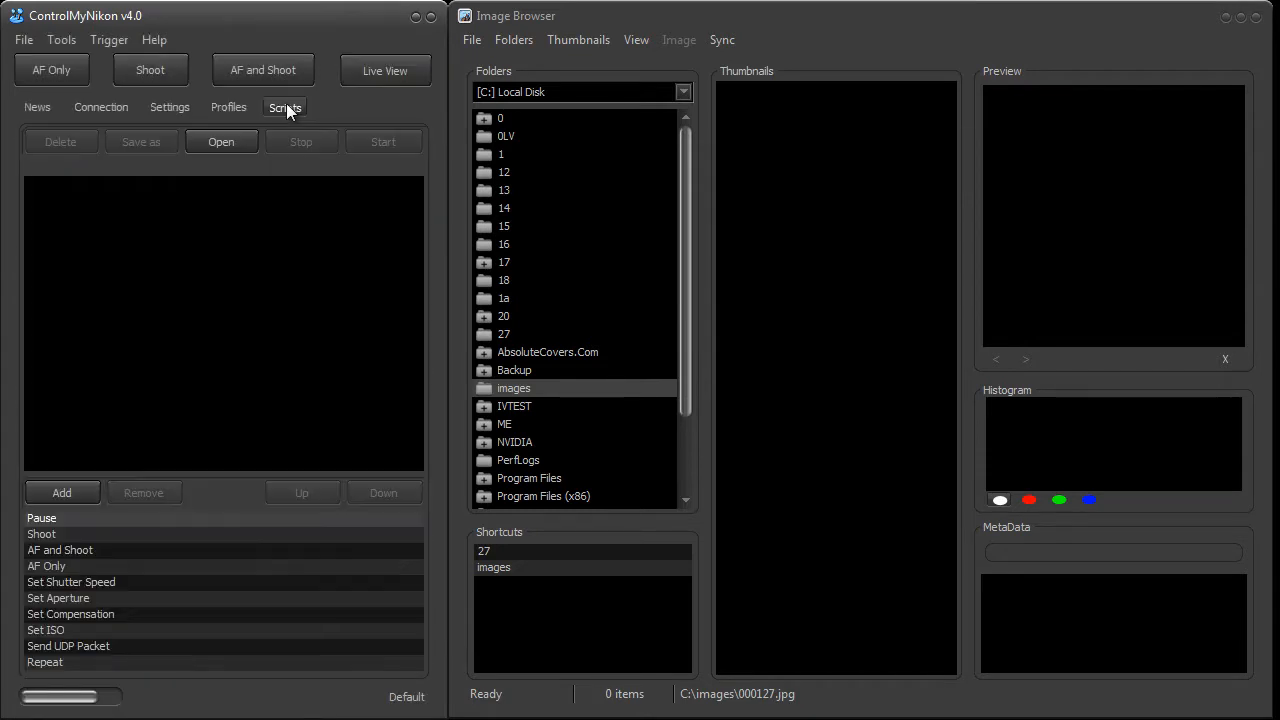
{"action": "left_click", "coordinate": [168, 108]}
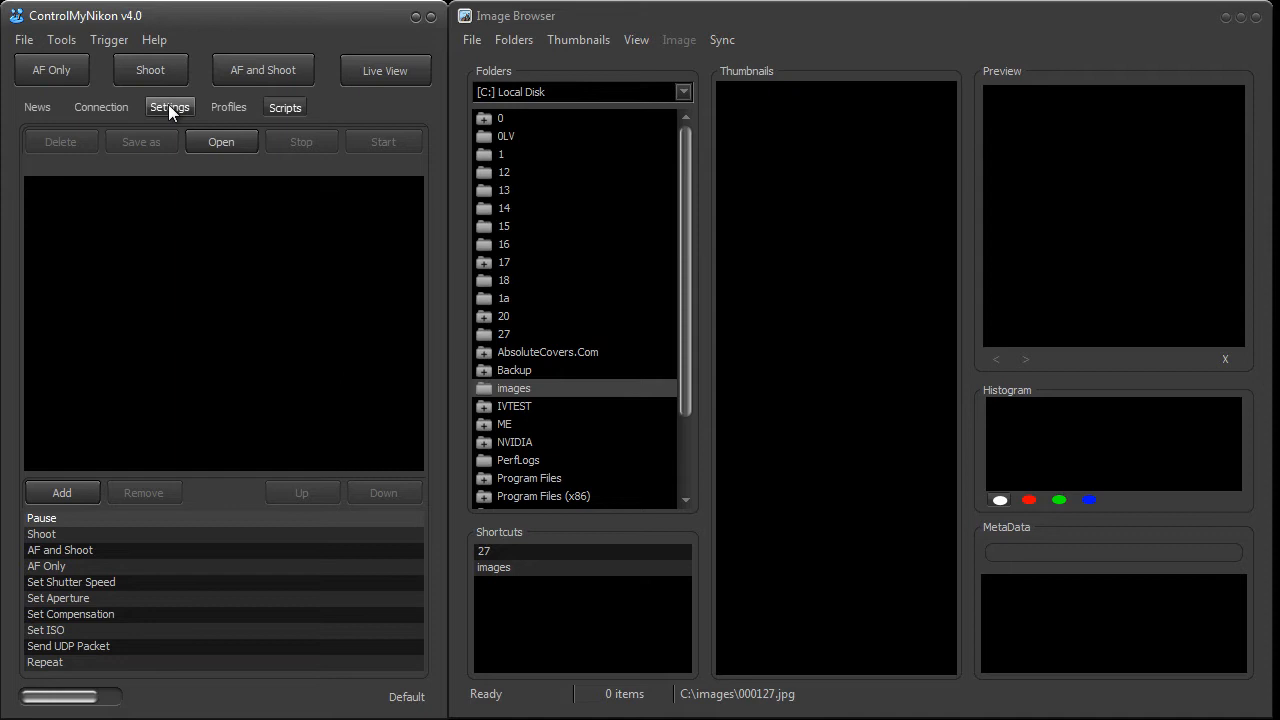
{"action": "left_click", "coordinate": [168, 108]}
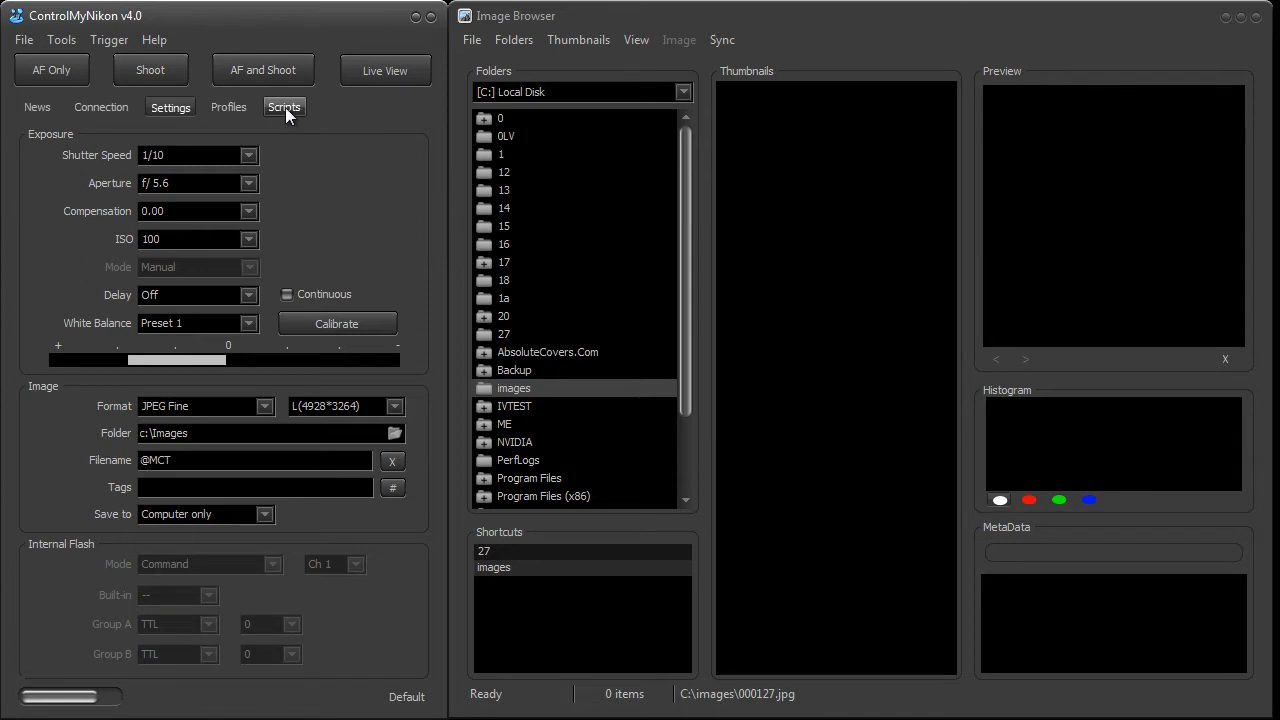
{"action": "left_click", "coordinate": [284, 108]}
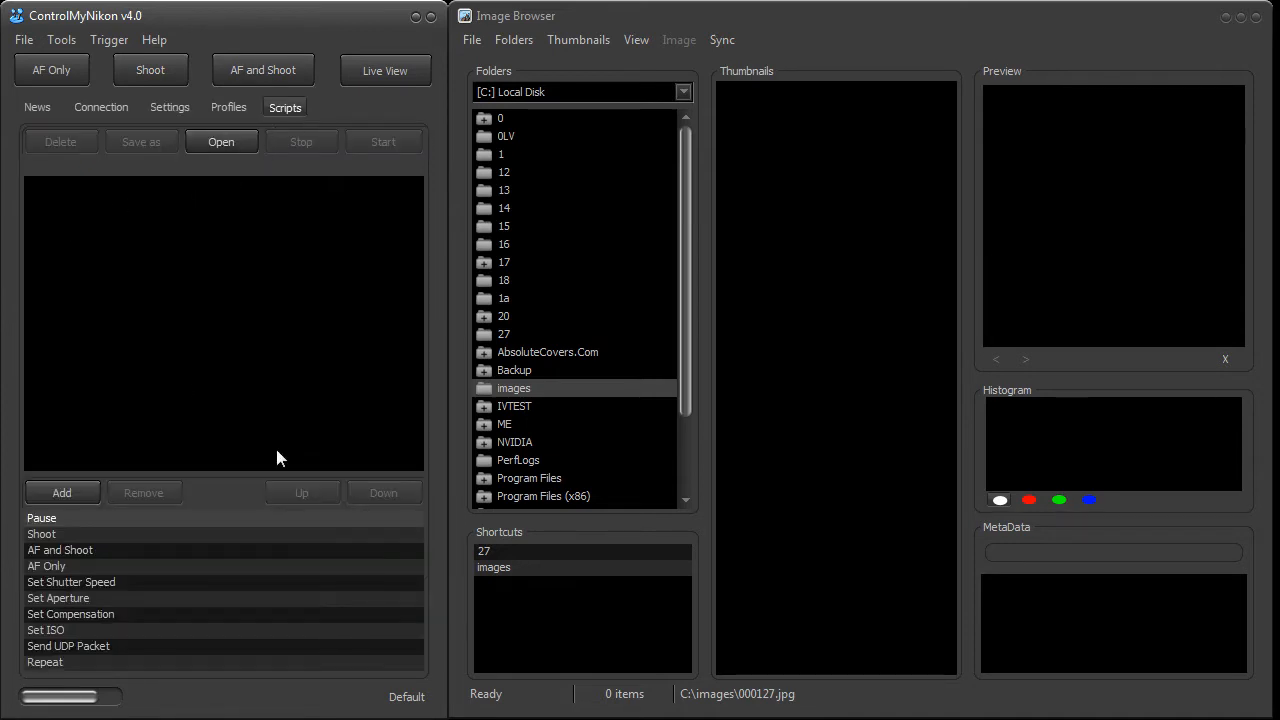
{"action": "mouse_move", "coordinate": [90, 206]}
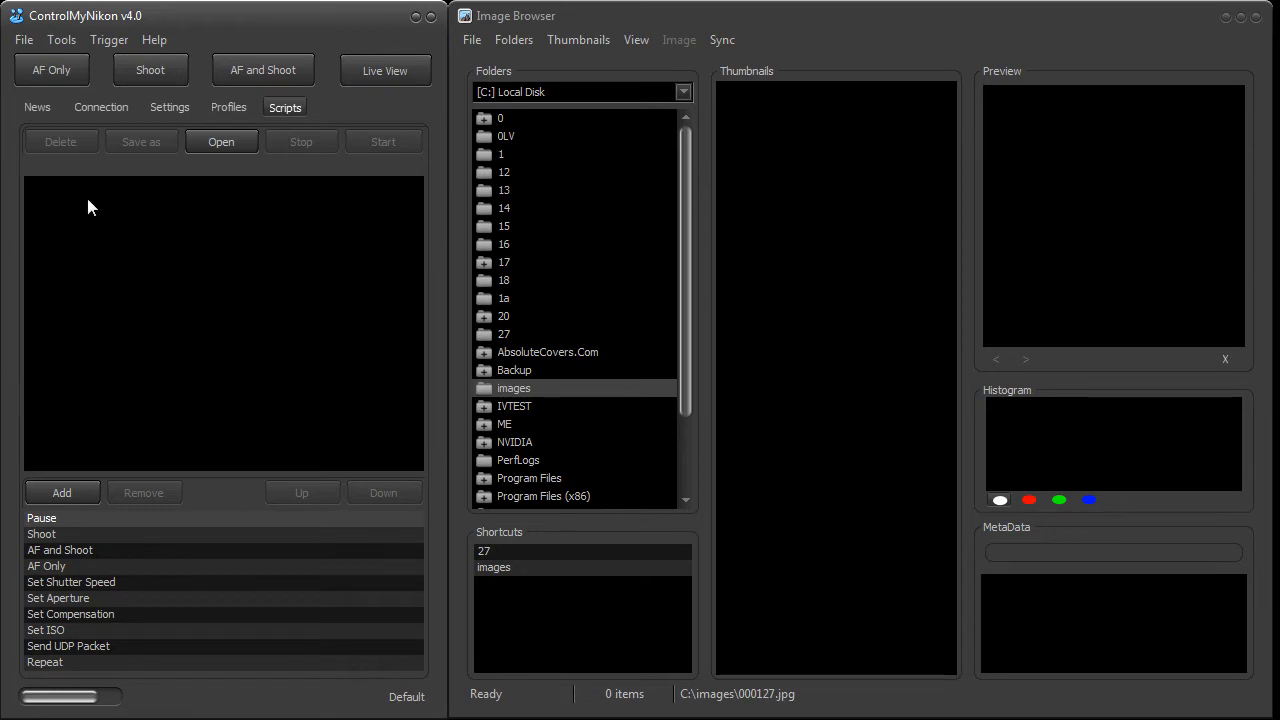
{"action": "mouse_move", "coordinate": [110, 308]}
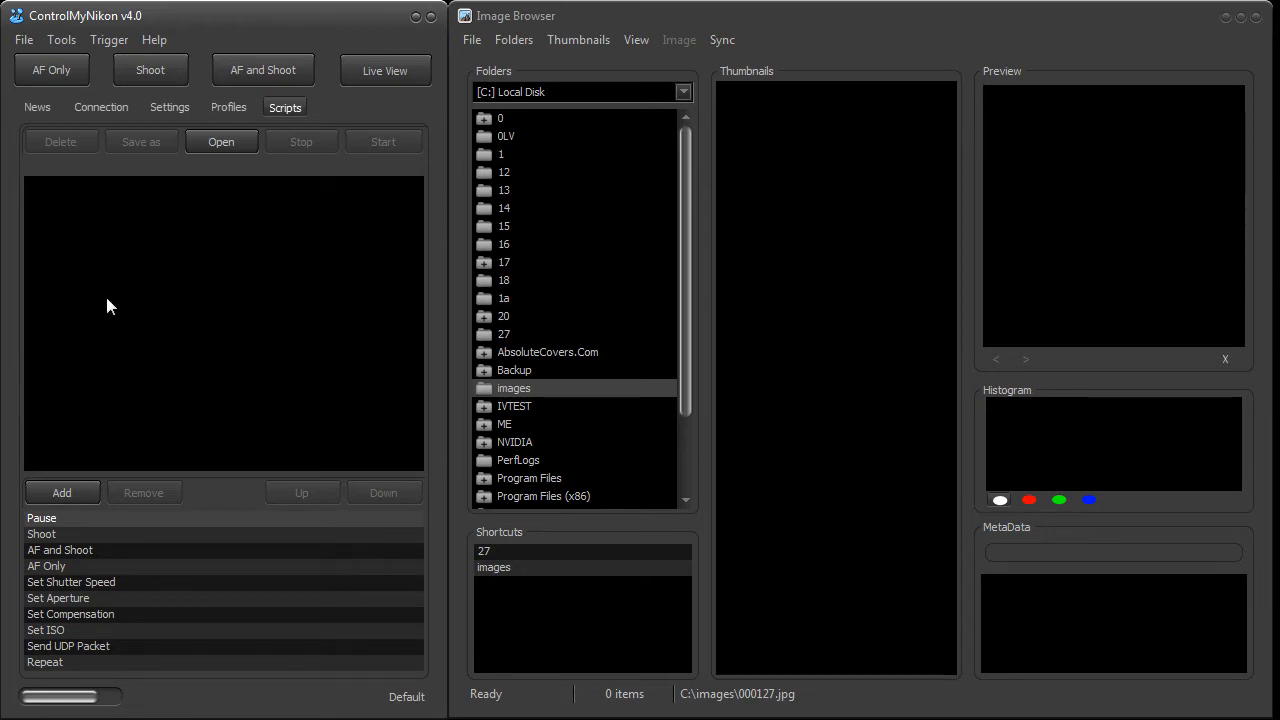
{"action": "mouse_move", "coordinate": [88, 332]}
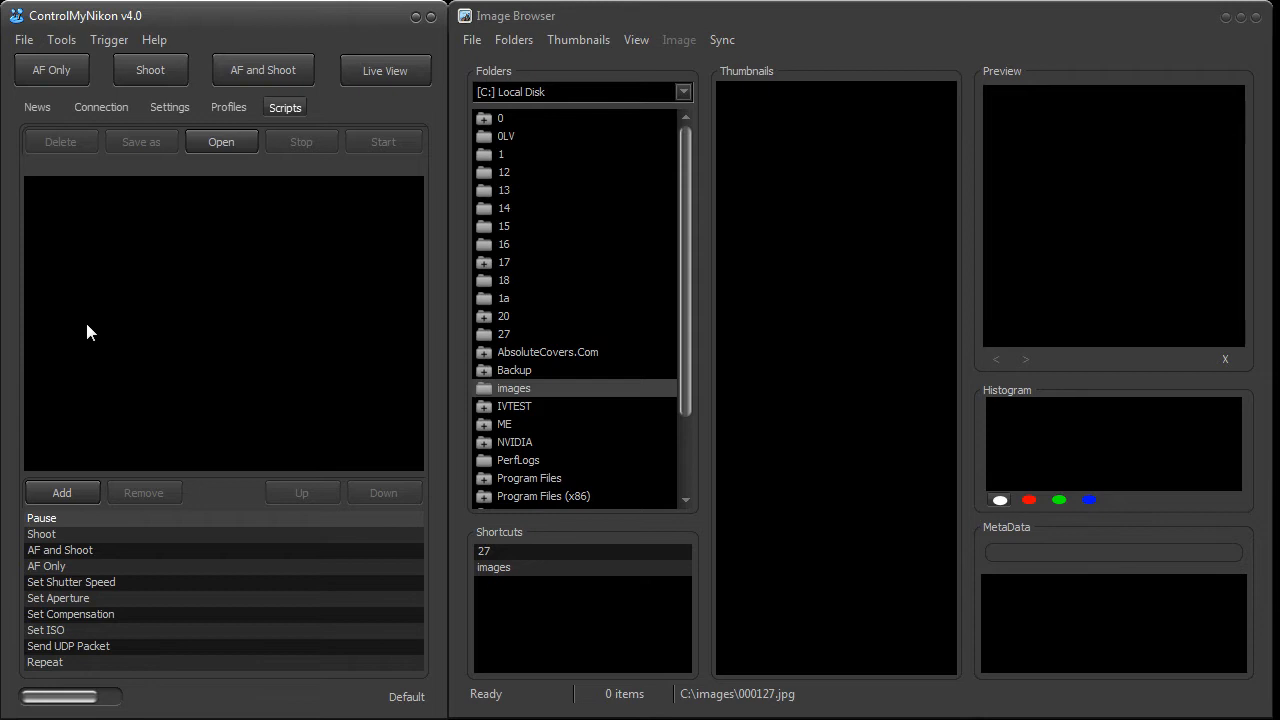
{"action": "mouse_move", "coordinate": [210, 280]}
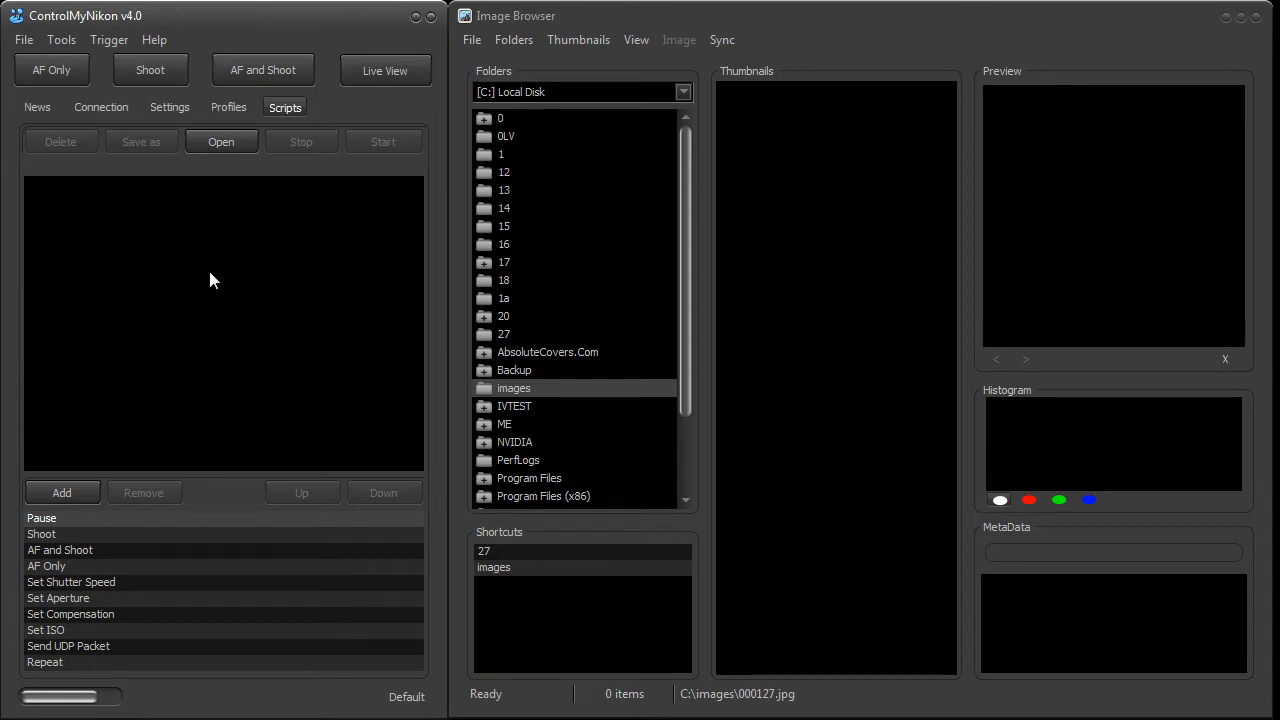
{"action": "mouse_move", "coordinate": [212, 284]}
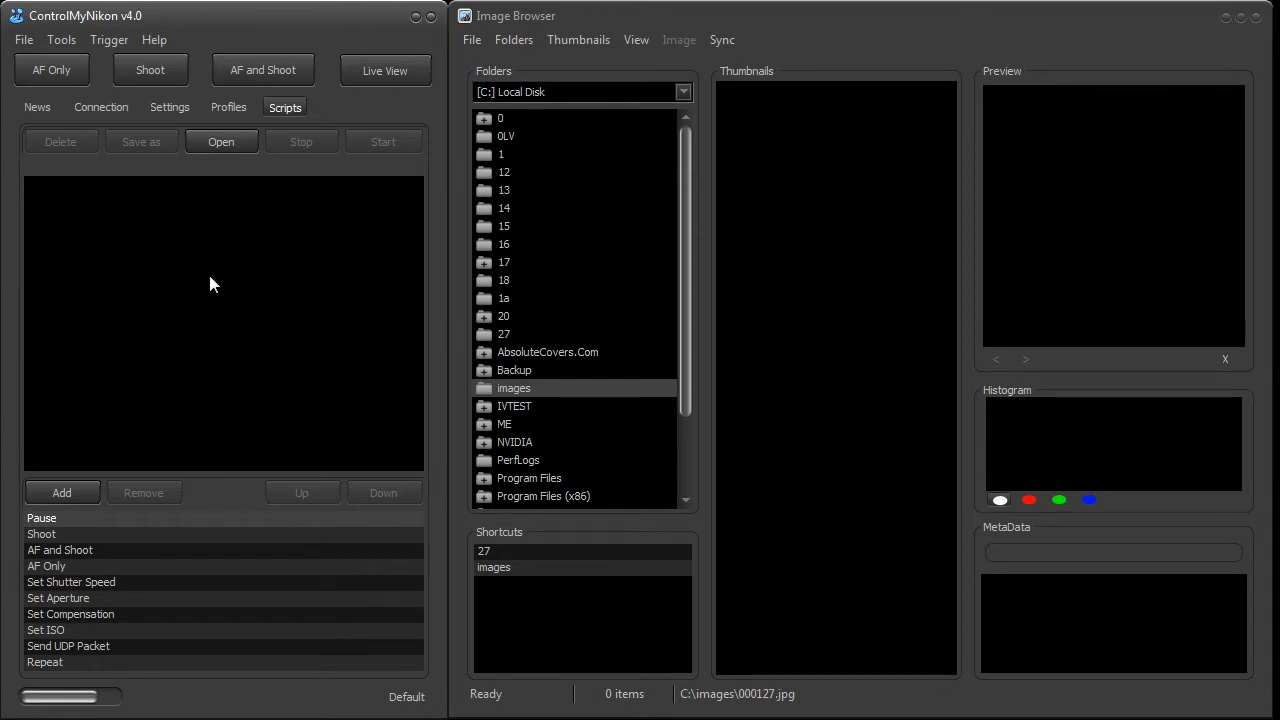
{"action": "mouse_move", "coordinate": [156, 288]}
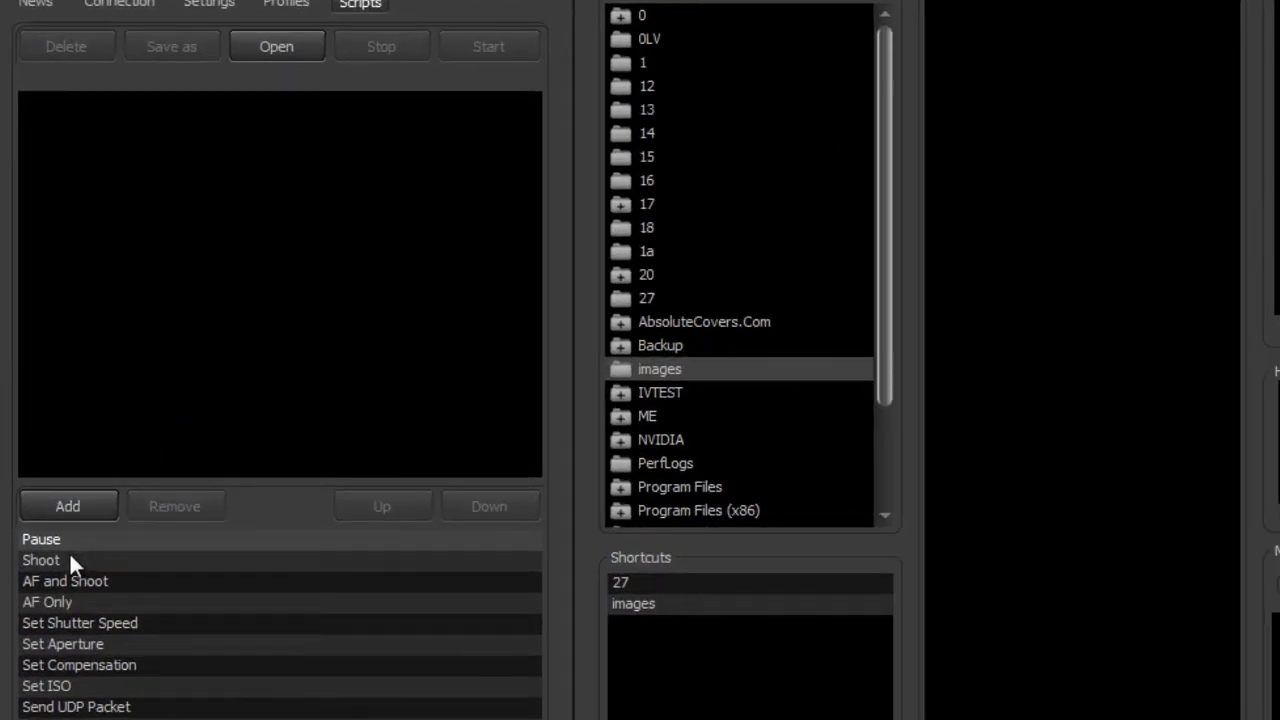
Add Shoot, Pause 2000 ms and Shoot steps, then choose the images folder in Image Browser
{"action": "double_click", "coordinate": [40, 560]}
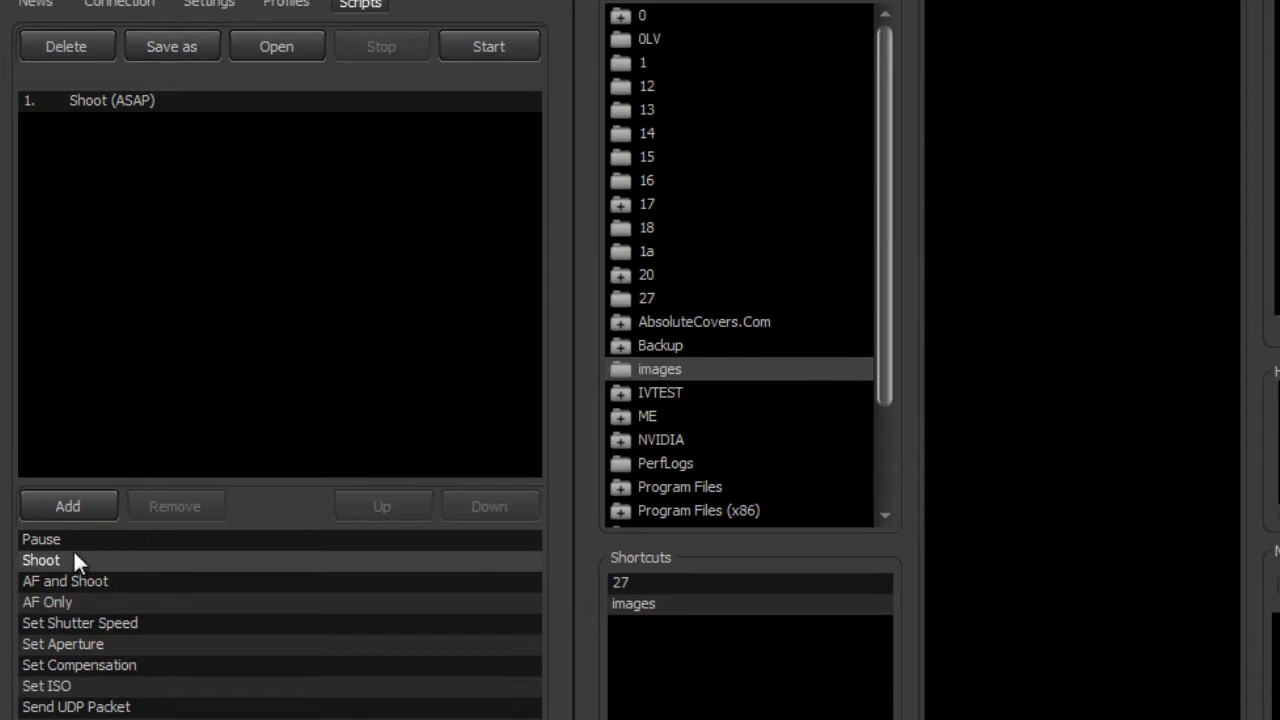
{"action": "double_click", "coordinate": [40, 540]}
{"action": "type", "text": "2000"}
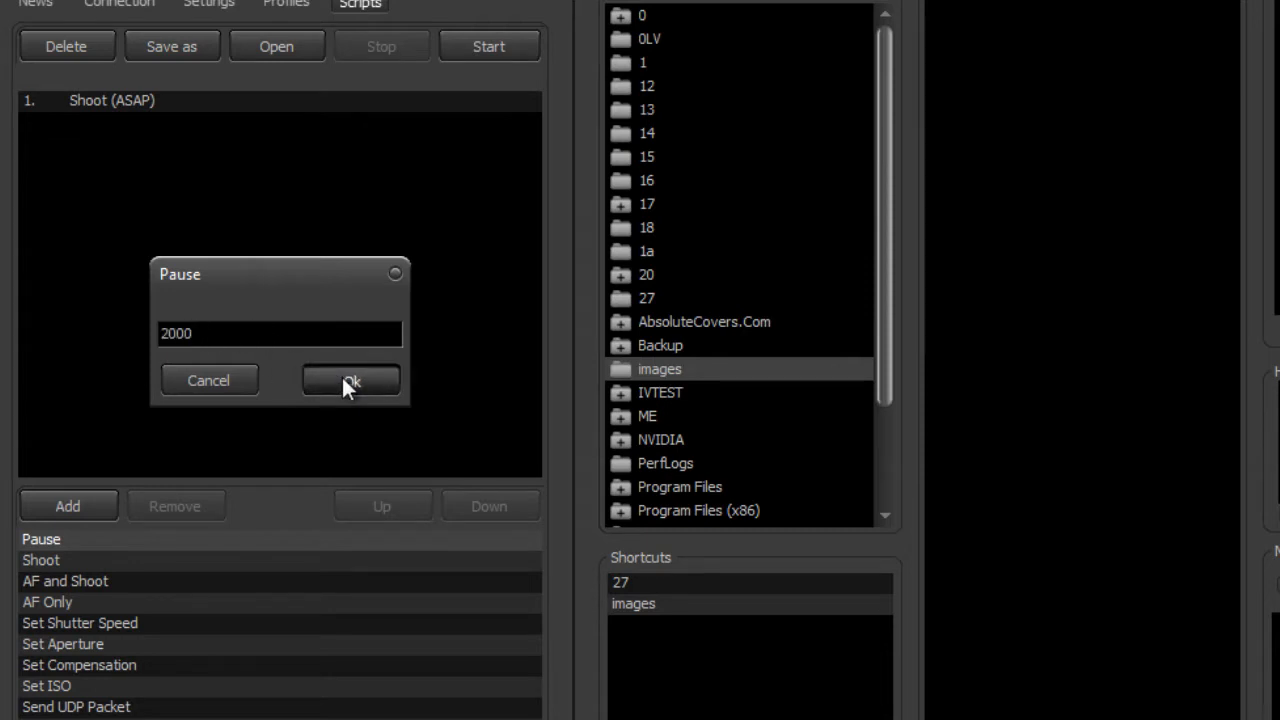
{"action": "left_click", "coordinate": [352, 380]}
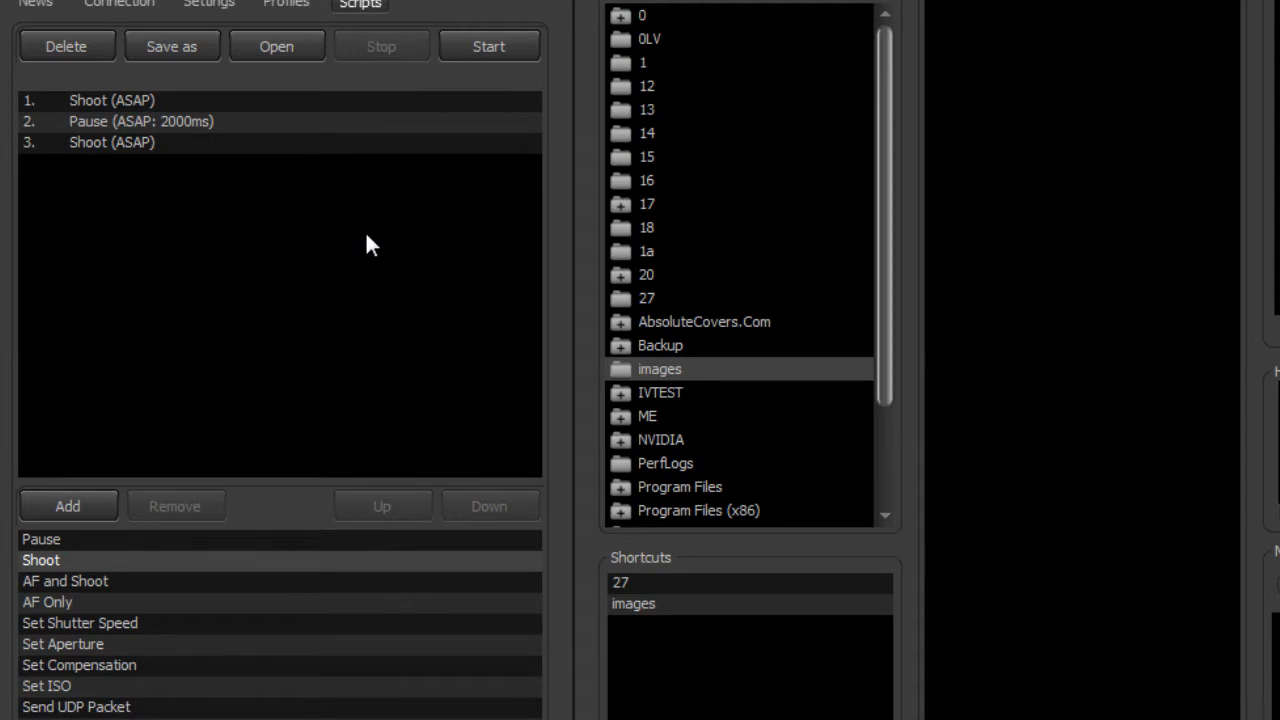
{"action": "mouse_move", "coordinate": [700, 400]}
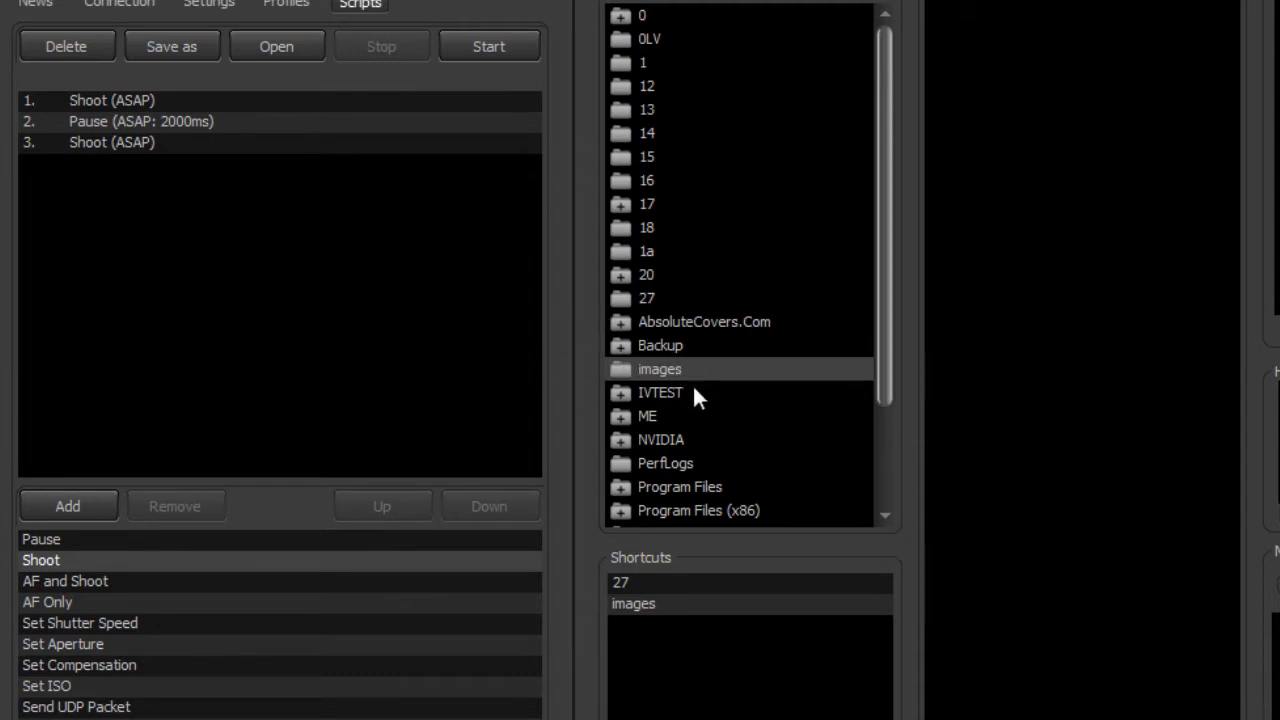
{"action": "mouse_move", "coordinate": [652, 382]}
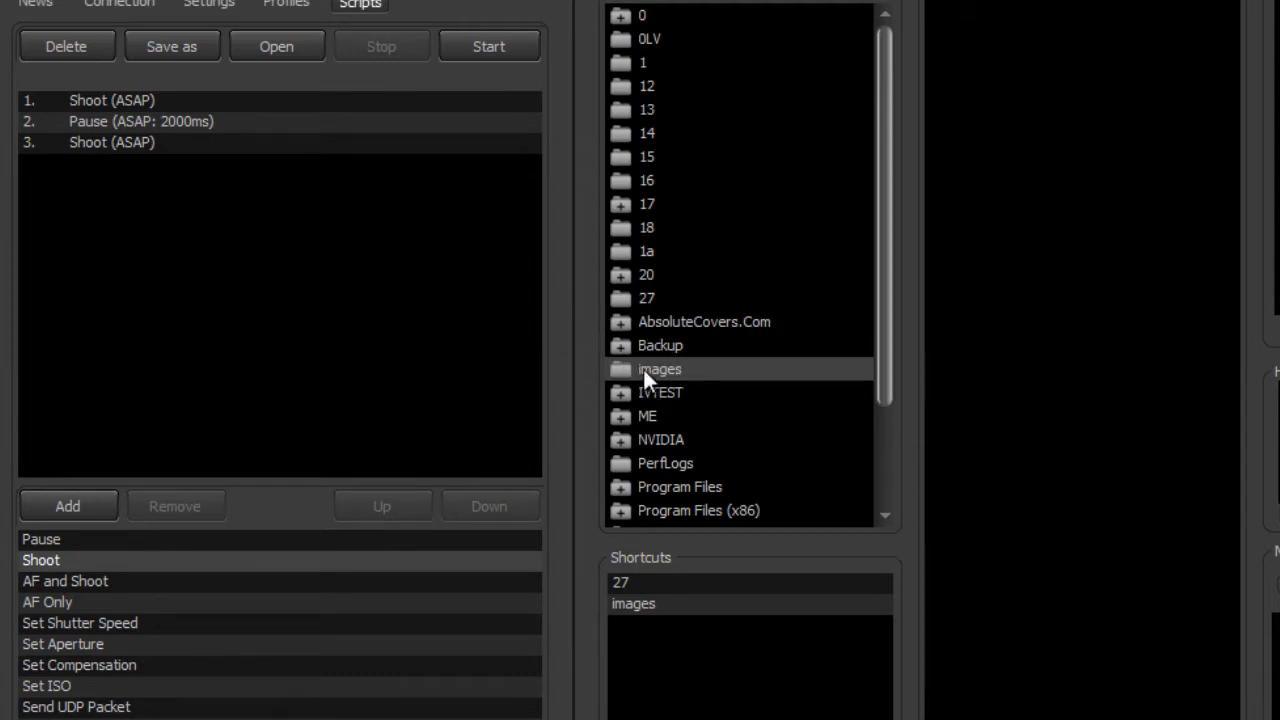
{"action": "left_click", "coordinate": [214, 6]}
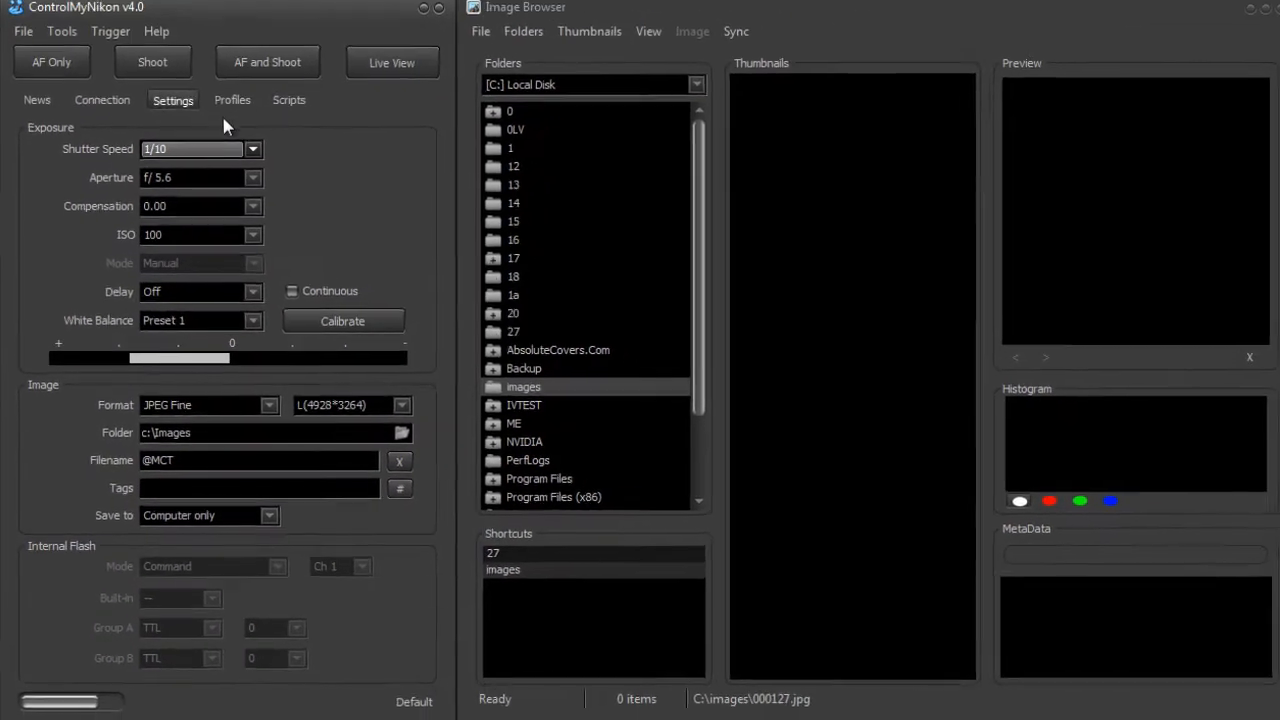
Start the shoot-pause-shoot script so two new photos land in the image browser
{"action": "left_click", "coordinate": [286, 100]}
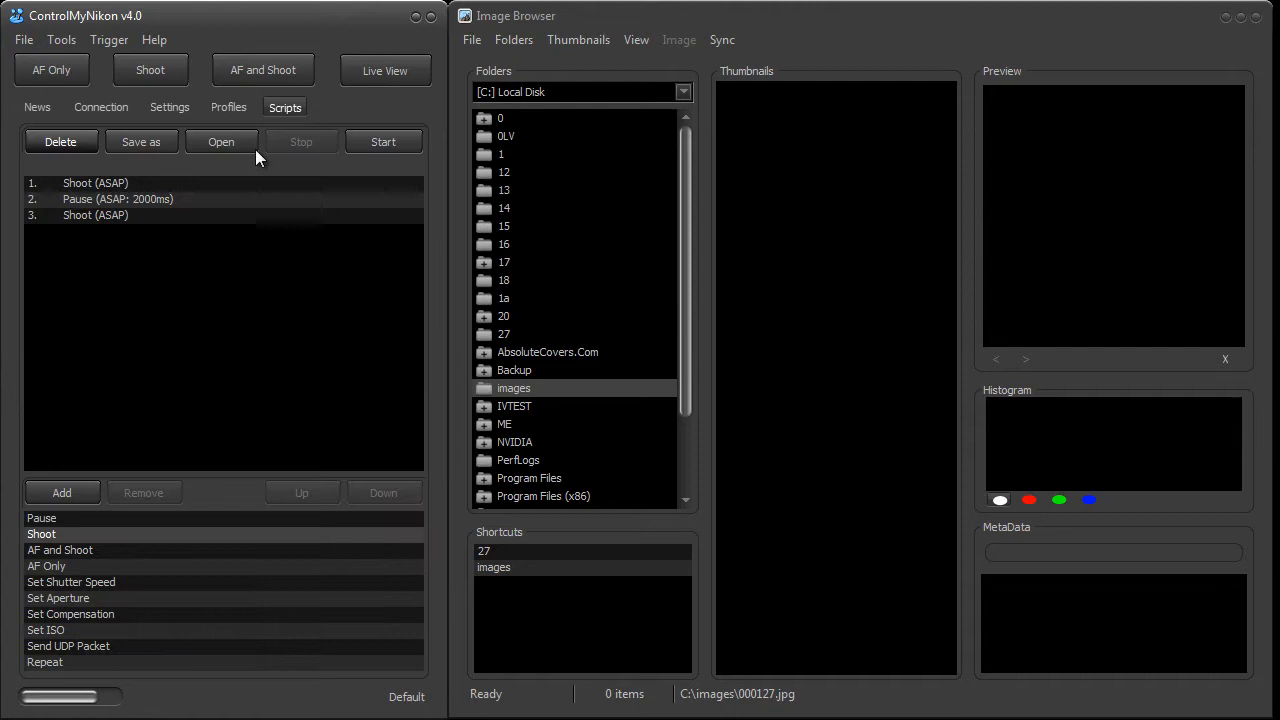
{"action": "left_click", "coordinate": [384, 140]}
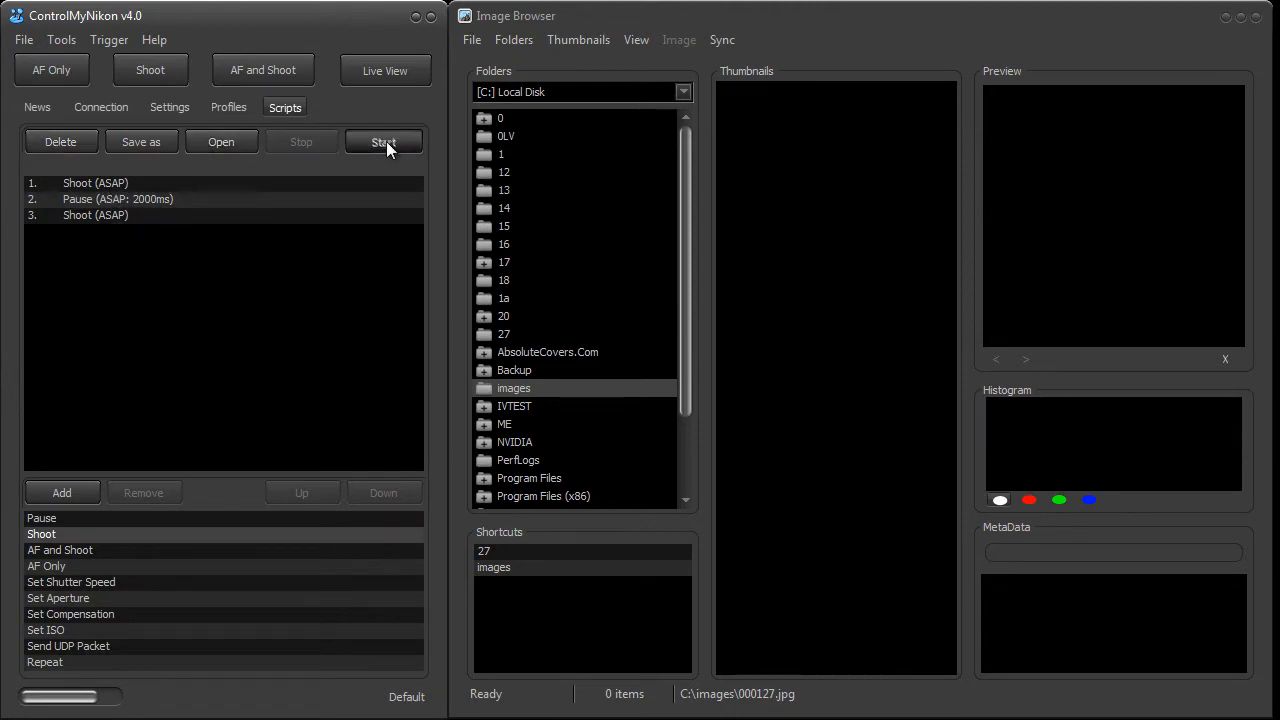
{"action": "left_click", "coordinate": [384, 140]}
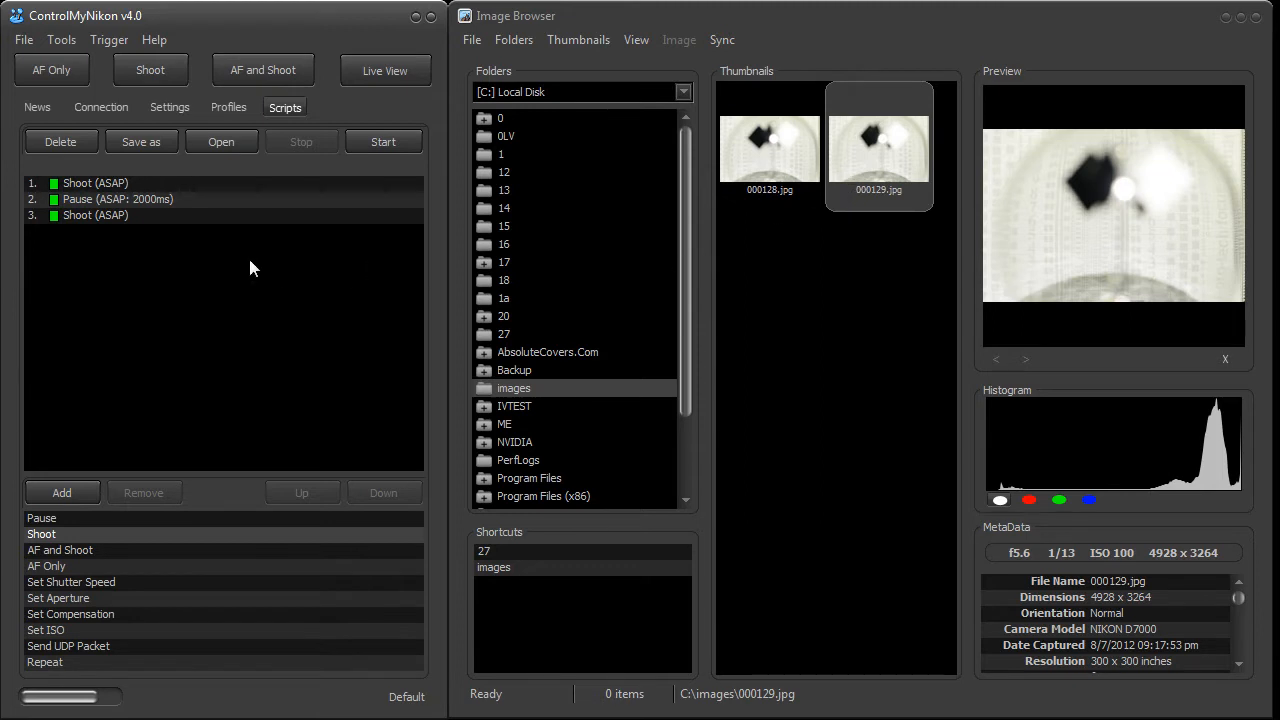
{"action": "mouse_move", "coordinate": [156, 256]}
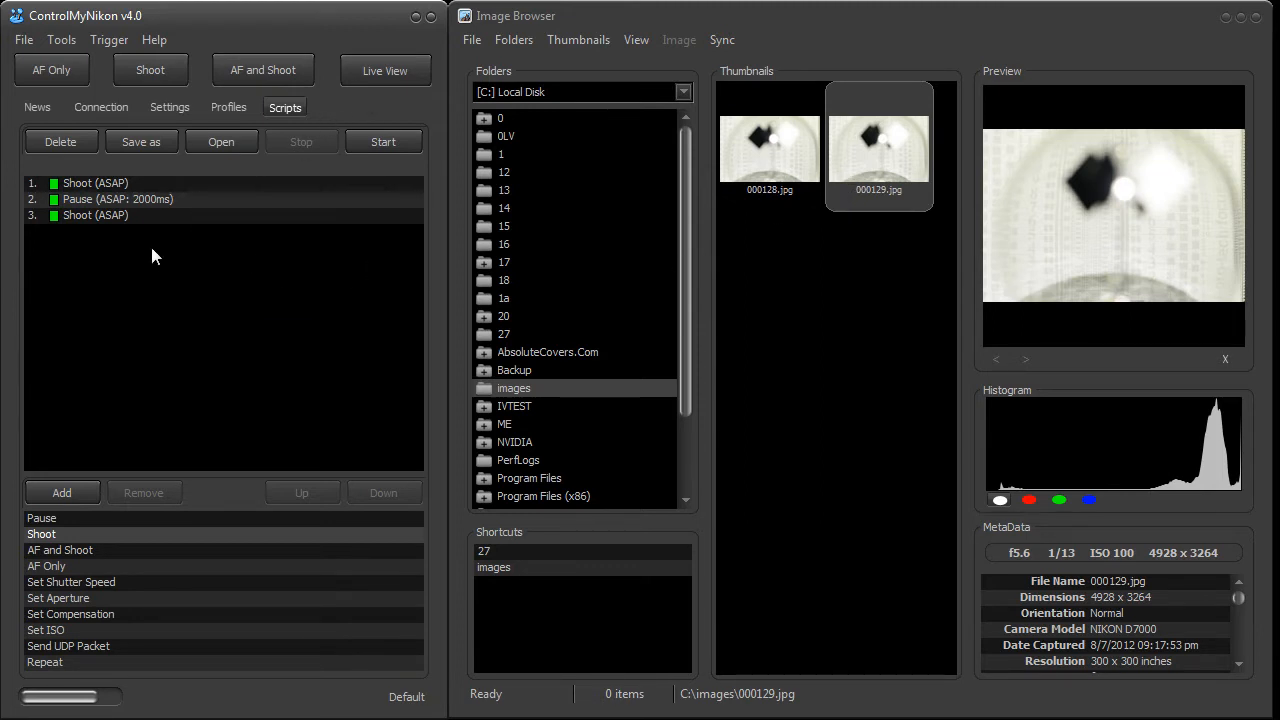
{"action": "mouse_move", "coordinate": [104, 216]}
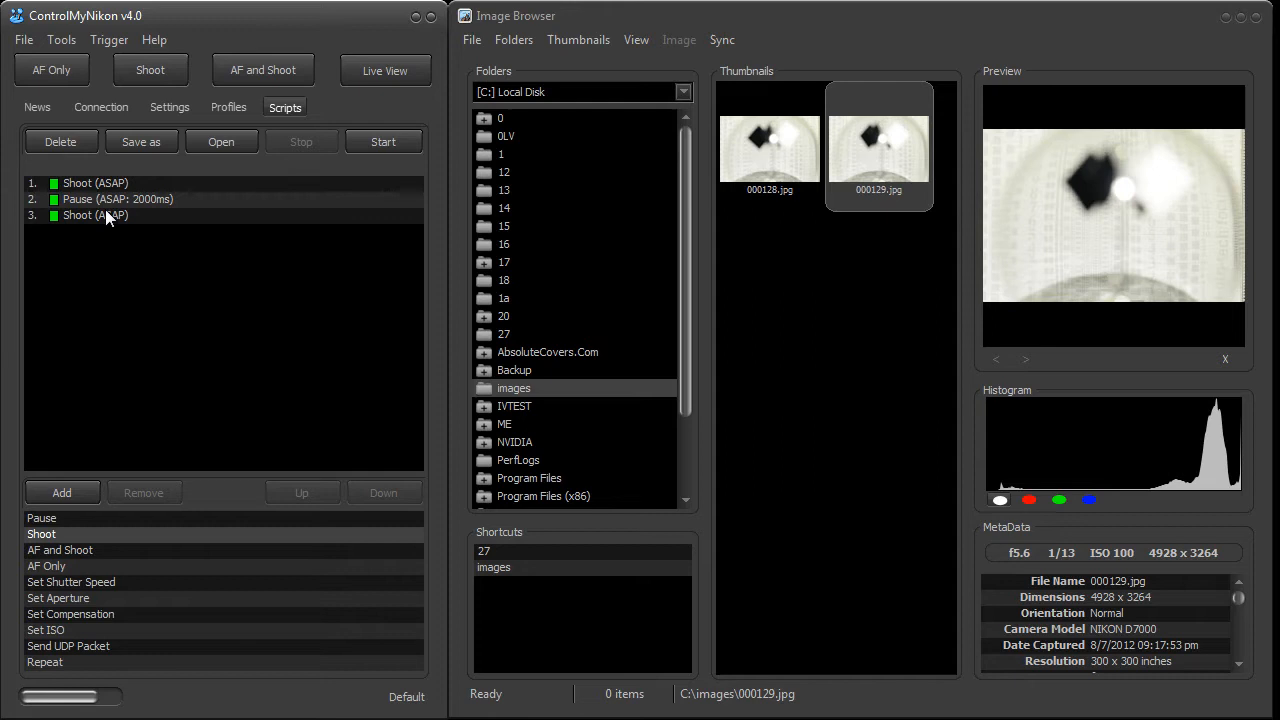
Remove the Pause and extra Shoot, add Repeat count 3 and move it ahead of Shoot (ASAP)
{"action": "left_click", "coordinate": [116, 200]}
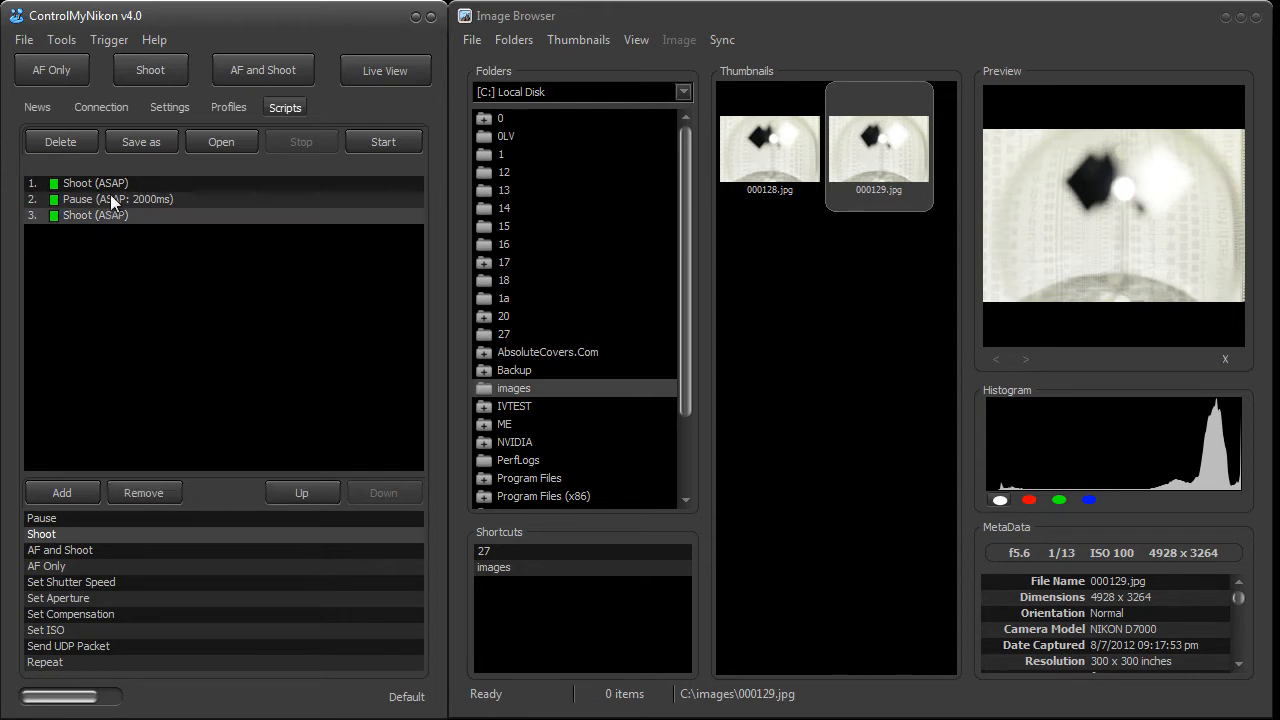
{"action": "mouse_move", "coordinate": [112, 204]}
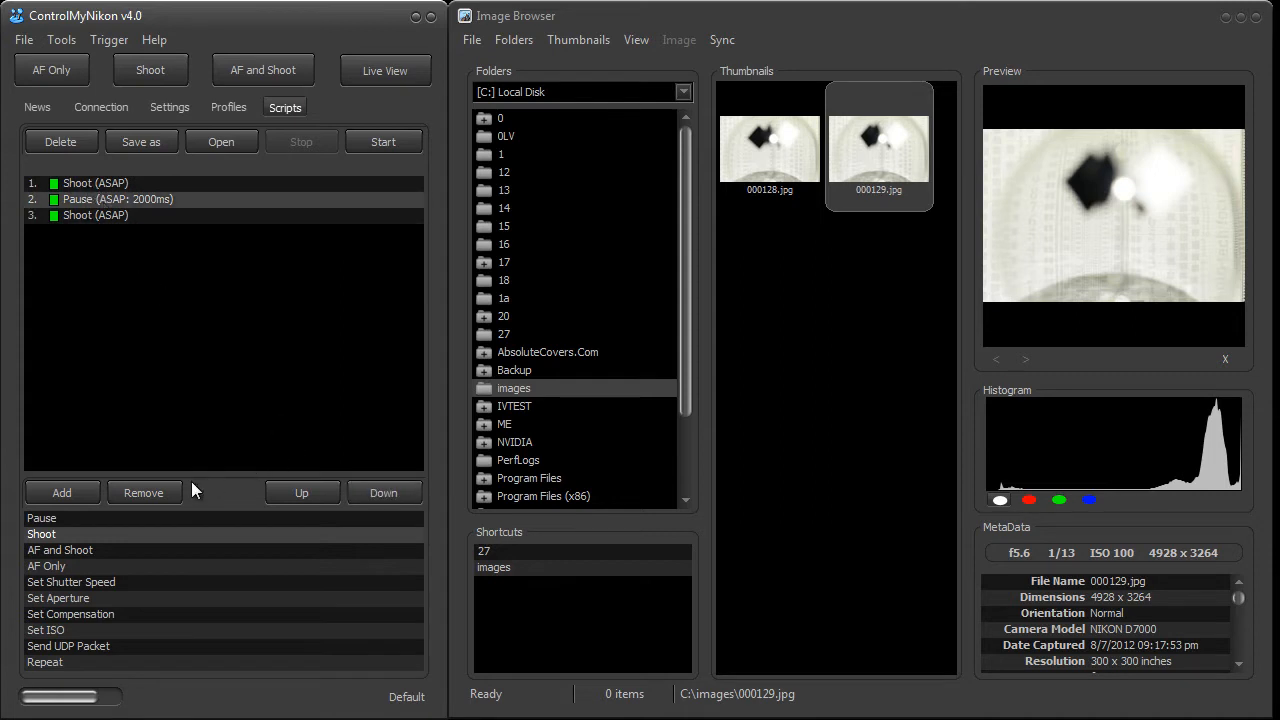
{"action": "mouse_move", "coordinate": [136, 456]}
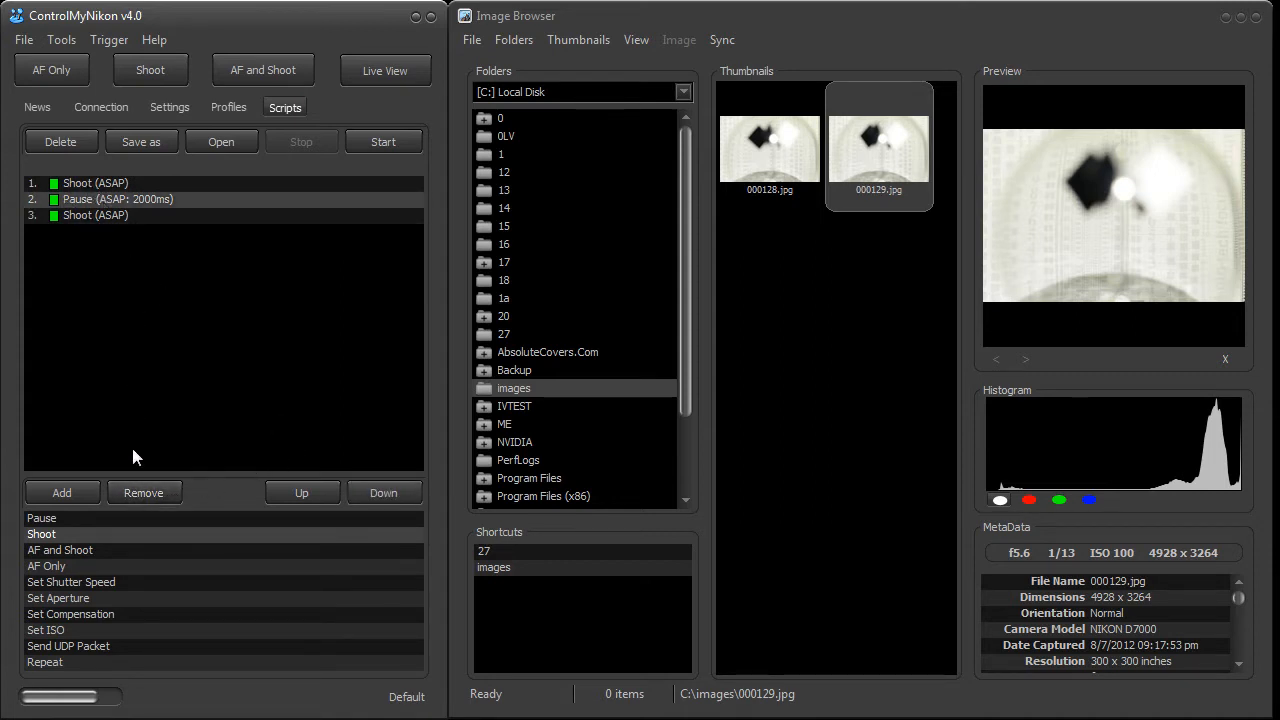
{"action": "left_click", "coordinate": [144, 492]}
{"action": "type", "text": "3"}
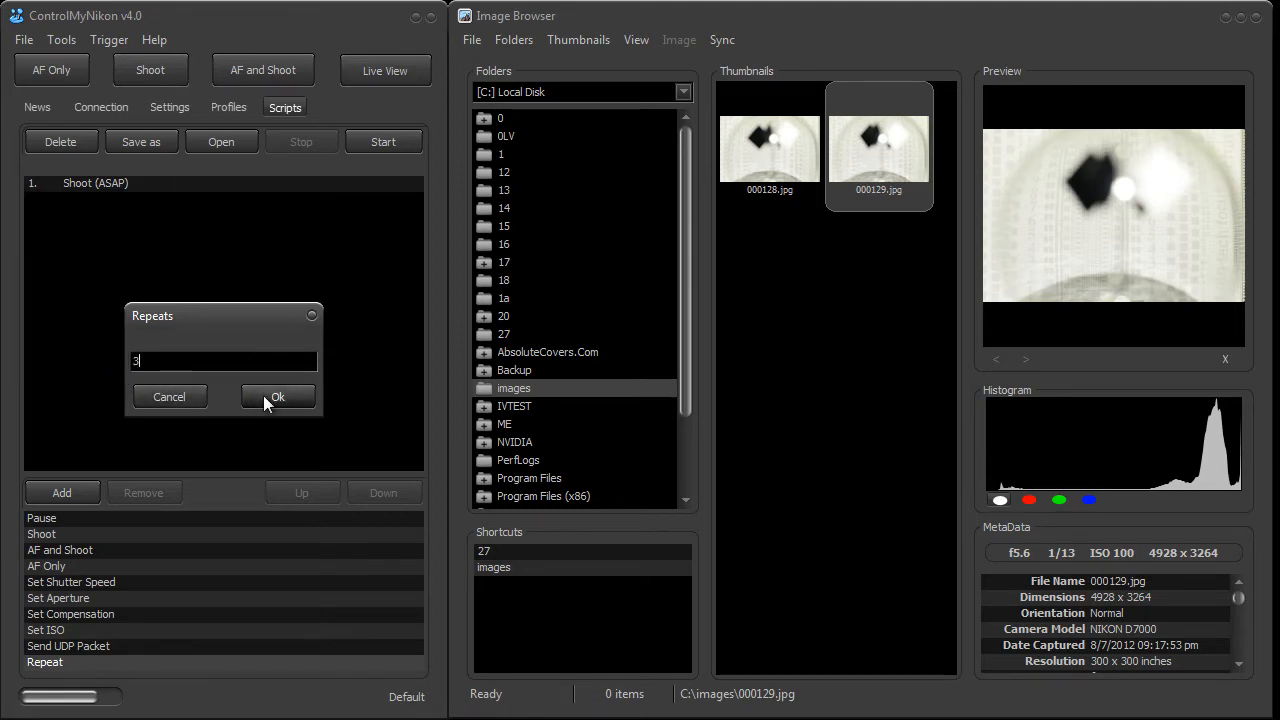
{"action": "left_click", "coordinate": [278, 396]}
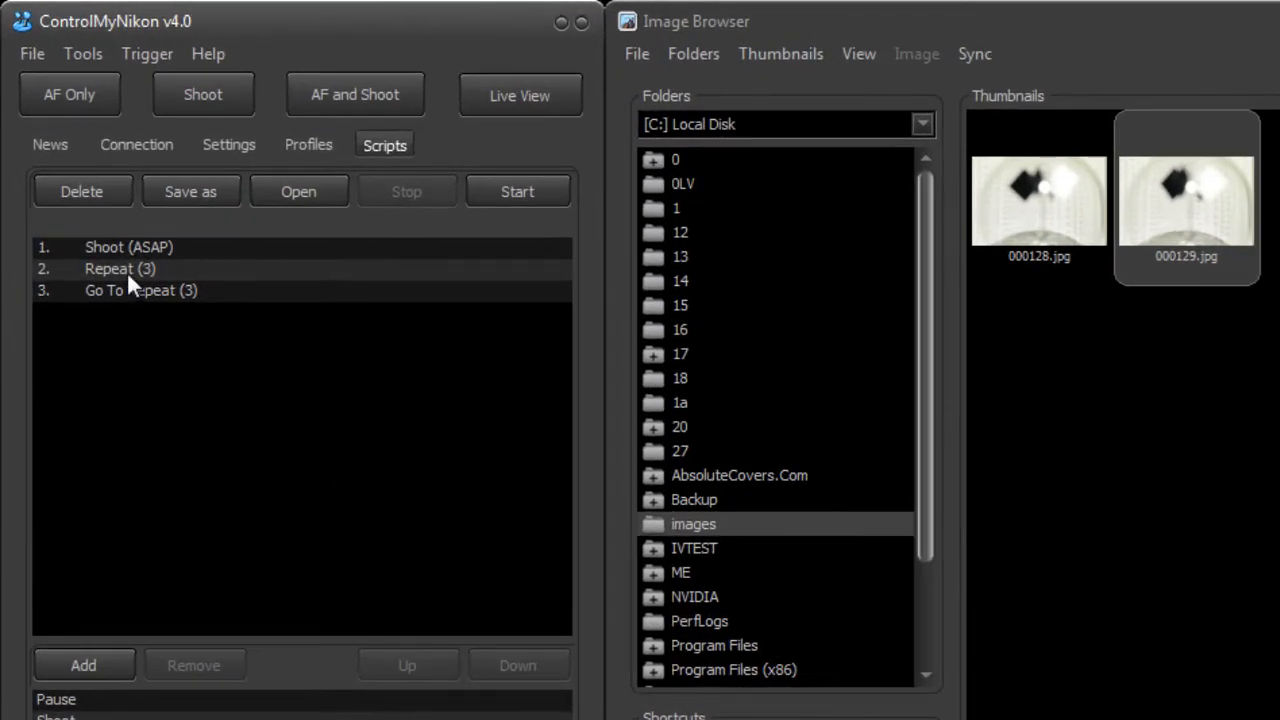
{"action": "left_click", "coordinate": [140, 290]}
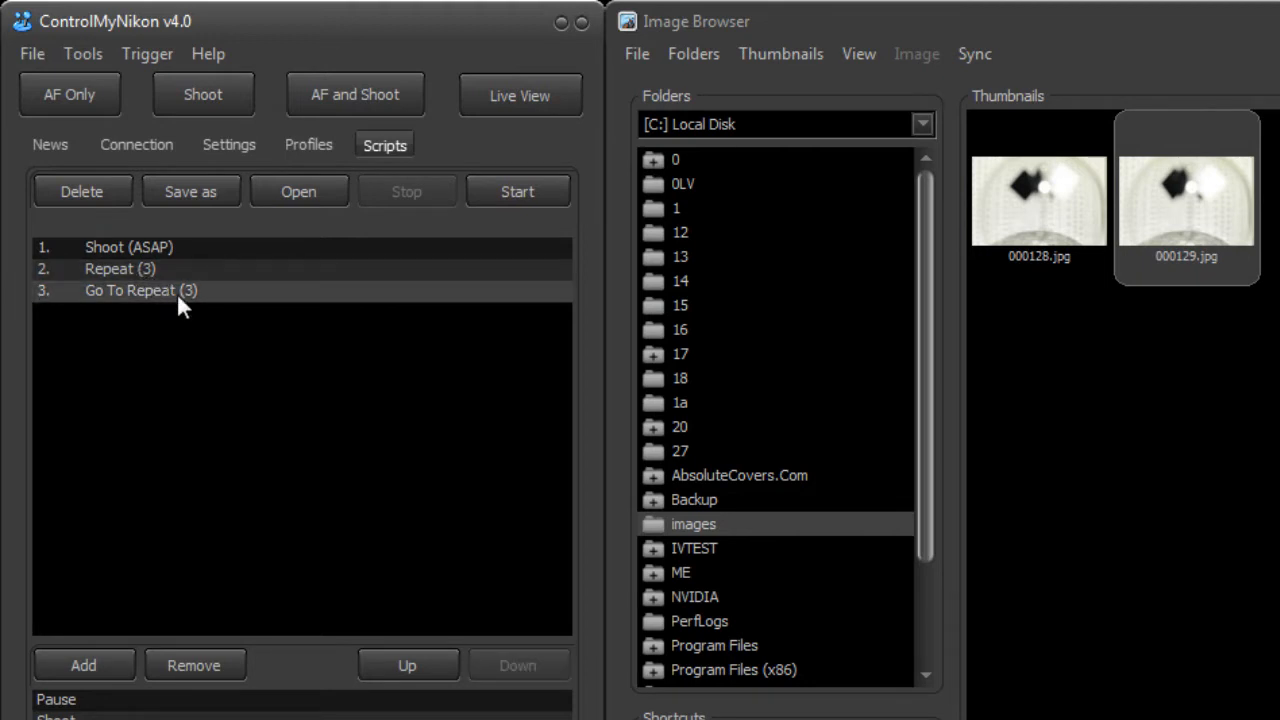
{"action": "mouse_move", "coordinate": [148, 262]}
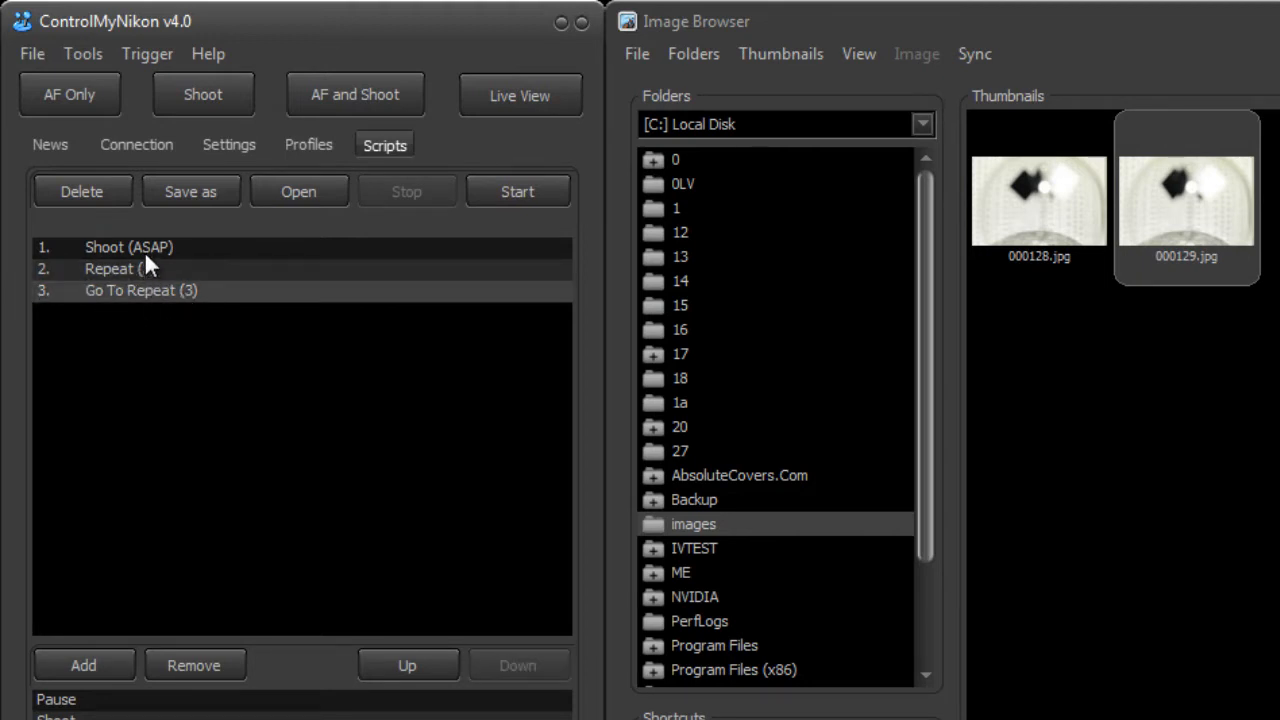
{"action": "left_click", "coordinate": [150, 268]}
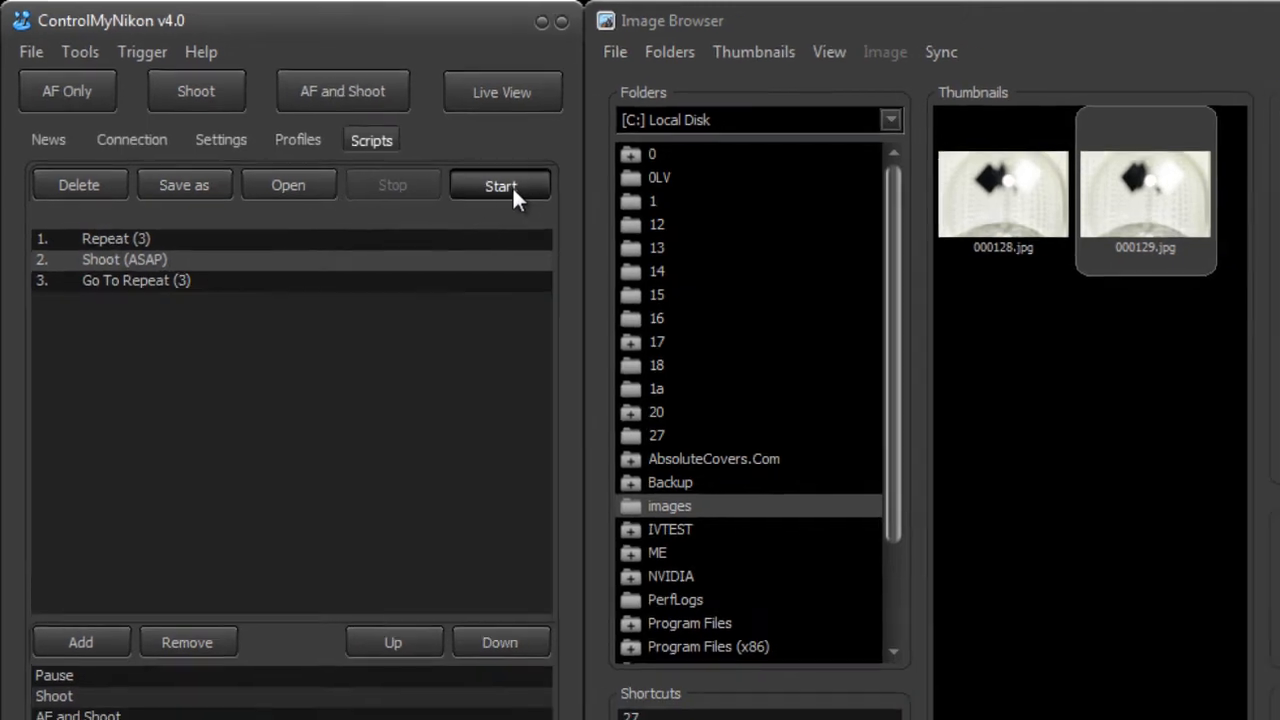
Start the Repeat (3) loop so three new photos are captured
{"action": "left_click", "coordinate": [500, 184]}
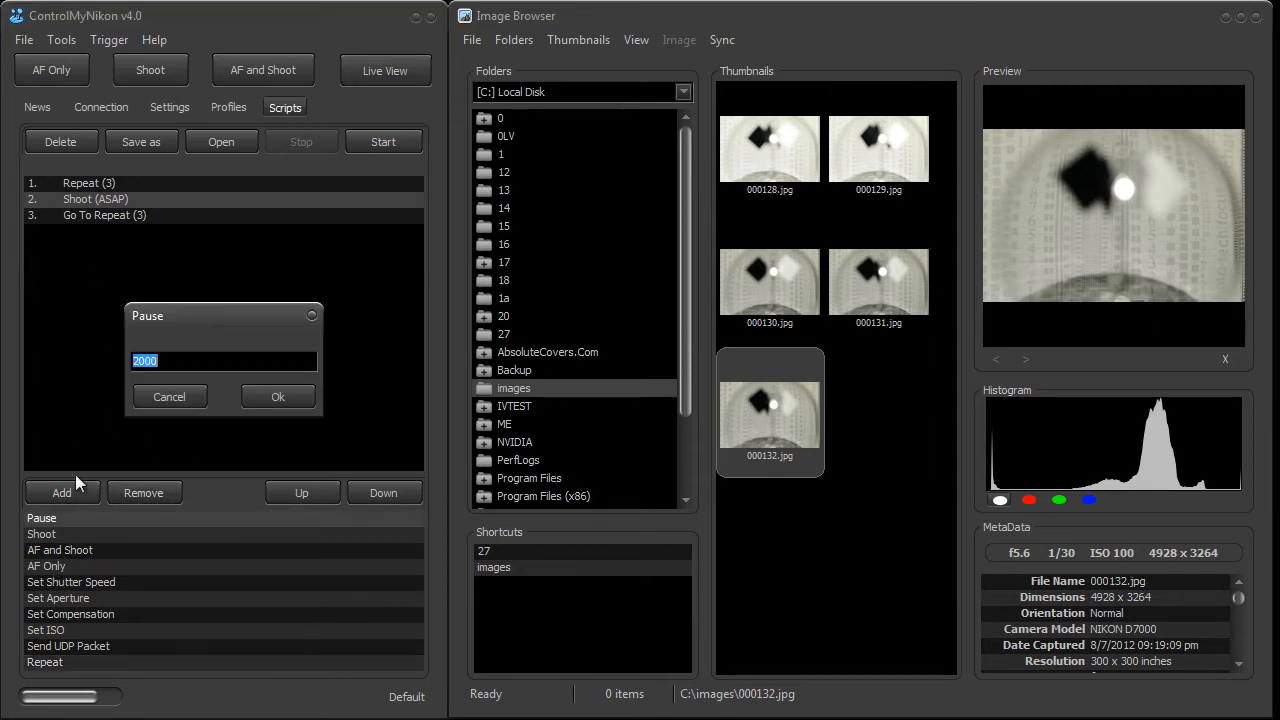
Confirm the 2000 ms Pause in the loop, rerun it for three more photos, and show trigger options
{"action": "left_click", "coordinate": [278, 396]}
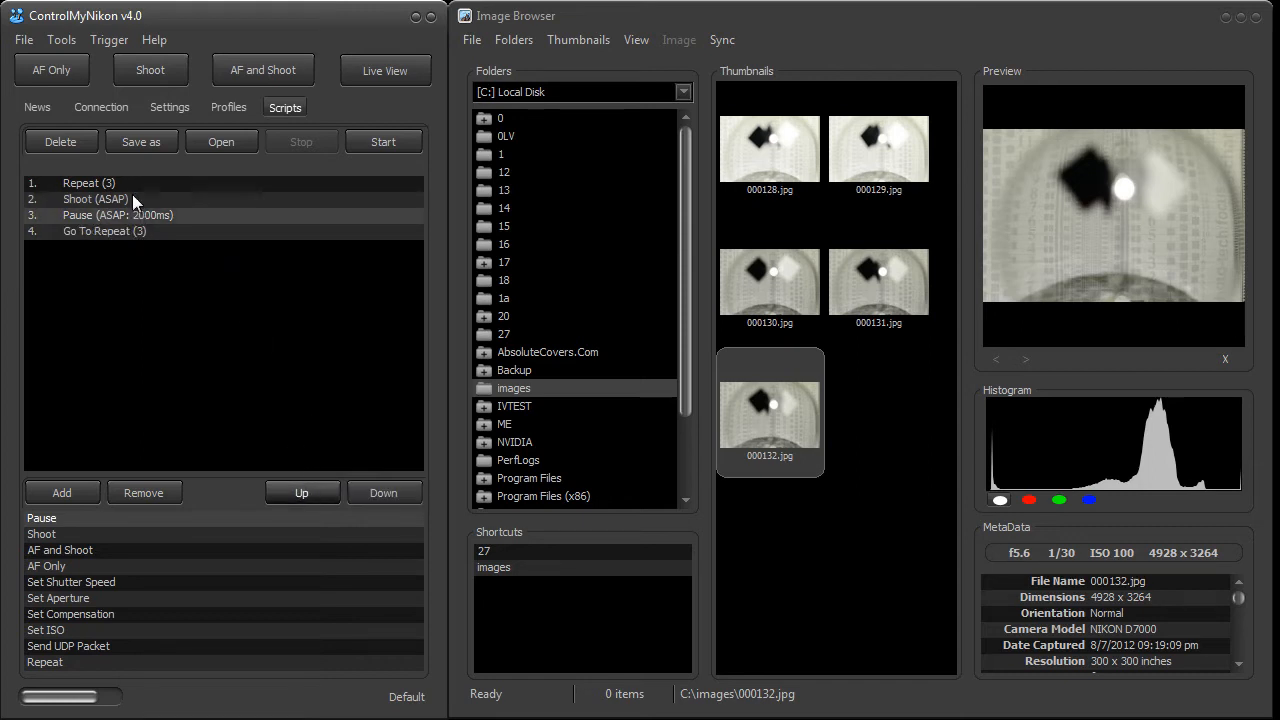
{"action": "left_click", "coordinate": [384, 140]}
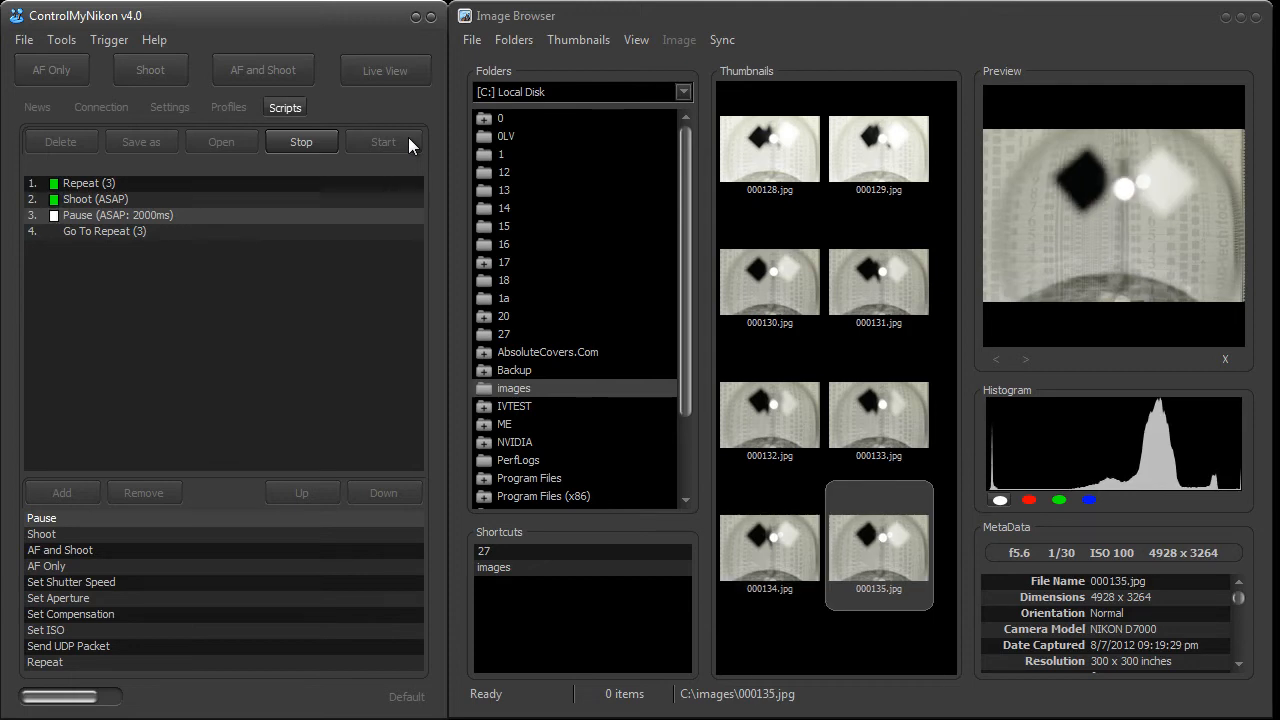
{"action": "left_click", "coordinate": [300, 140]}
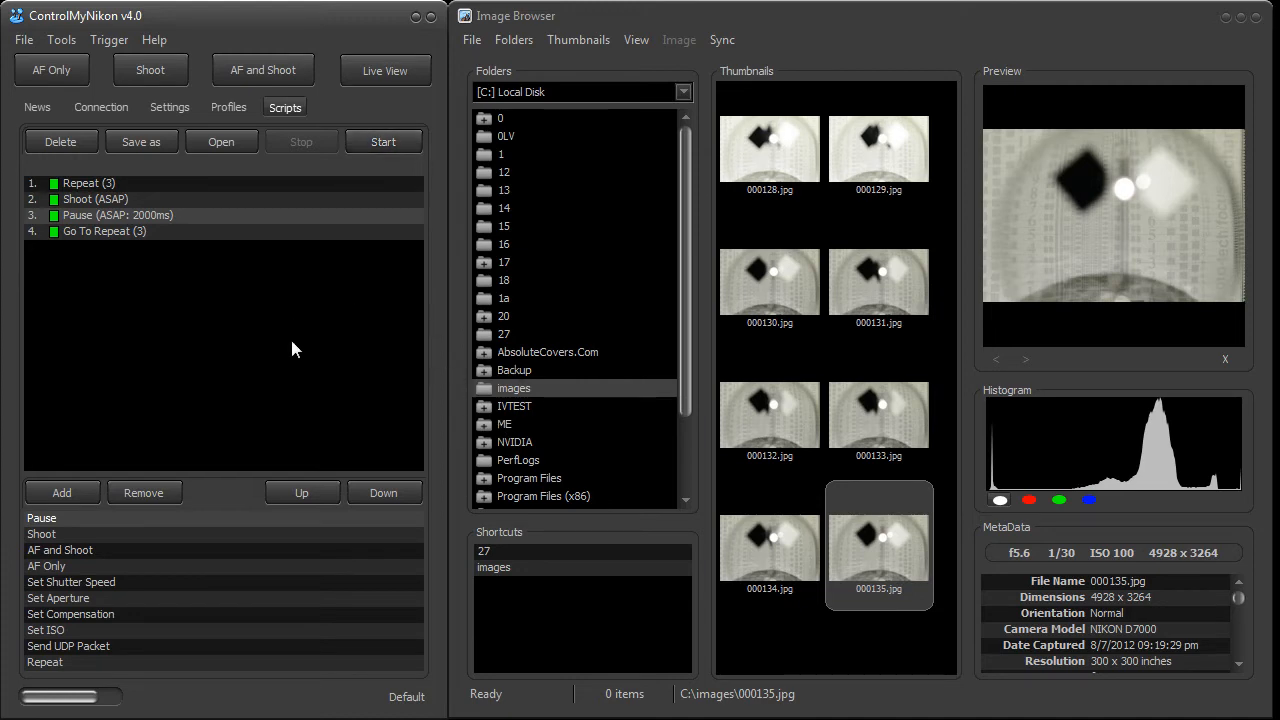
{"action": "mouse_move", "coordinate": [220, 308]}
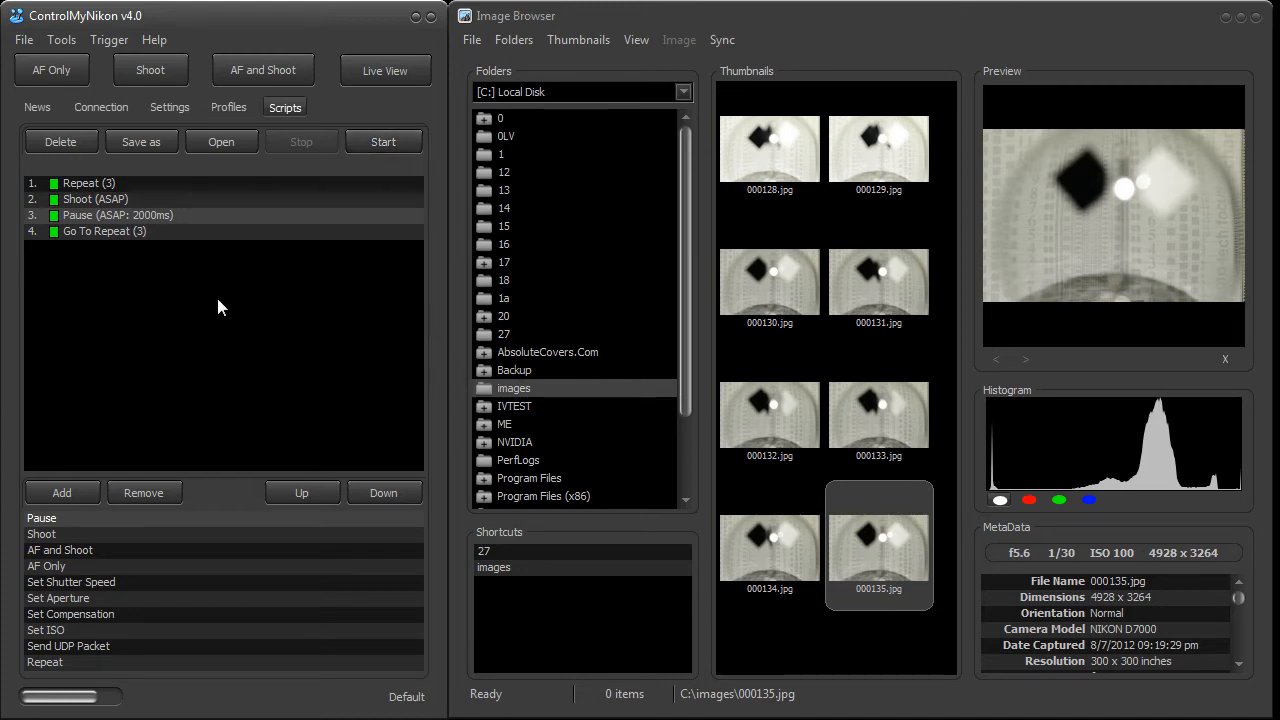
{"action": "left_click", "coordinate": [108, 40]}
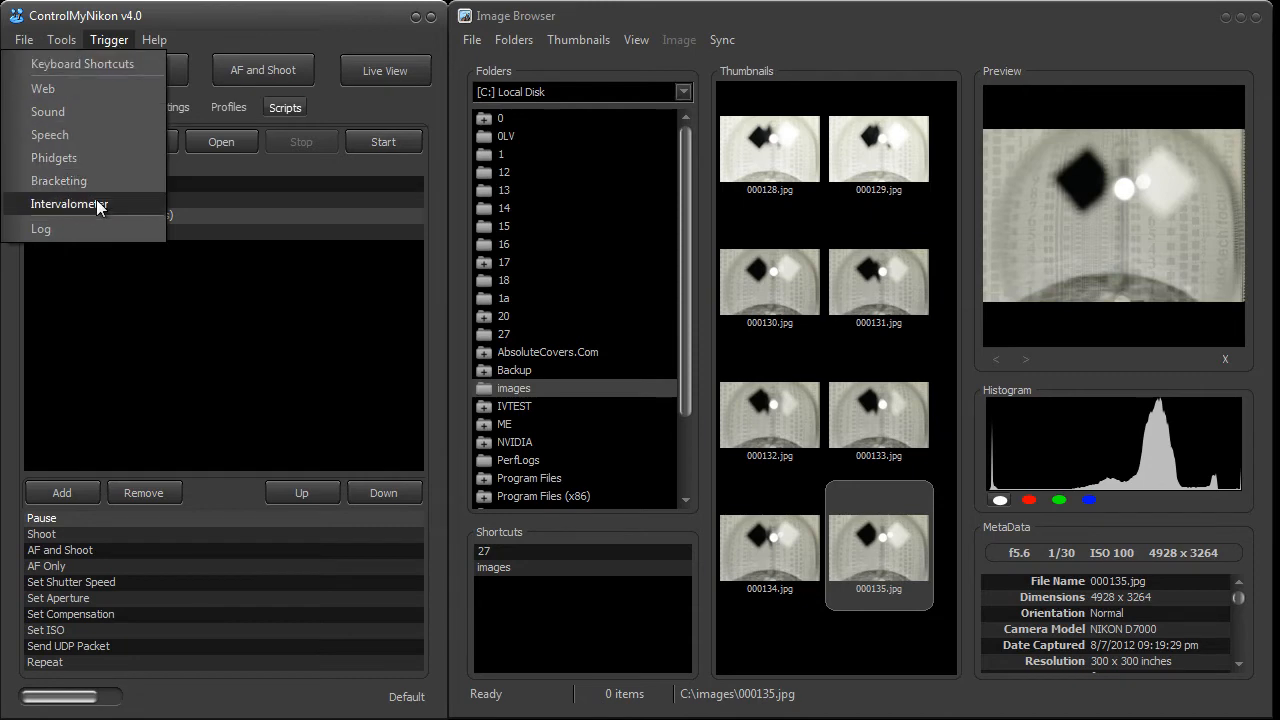
{"action": "mouse_move", "coordinate": [100, 210]}
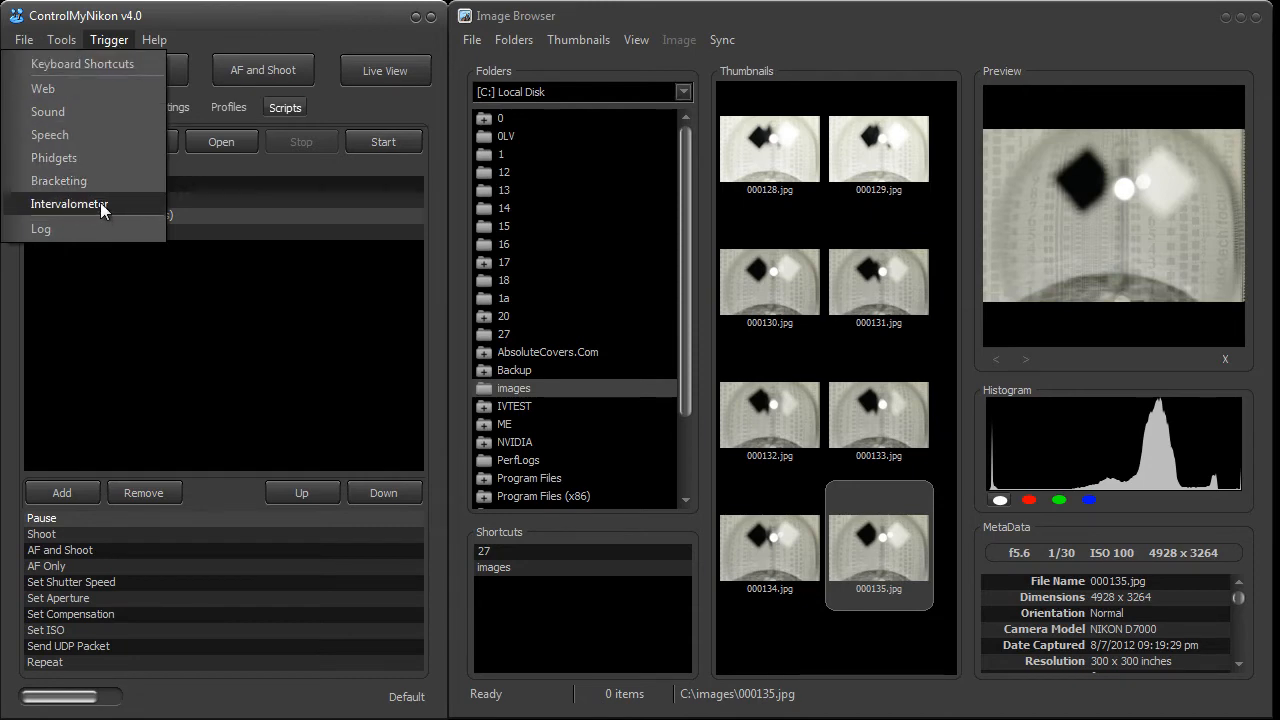
{"action": "mouse_move", "coordinate": [92, 194]}
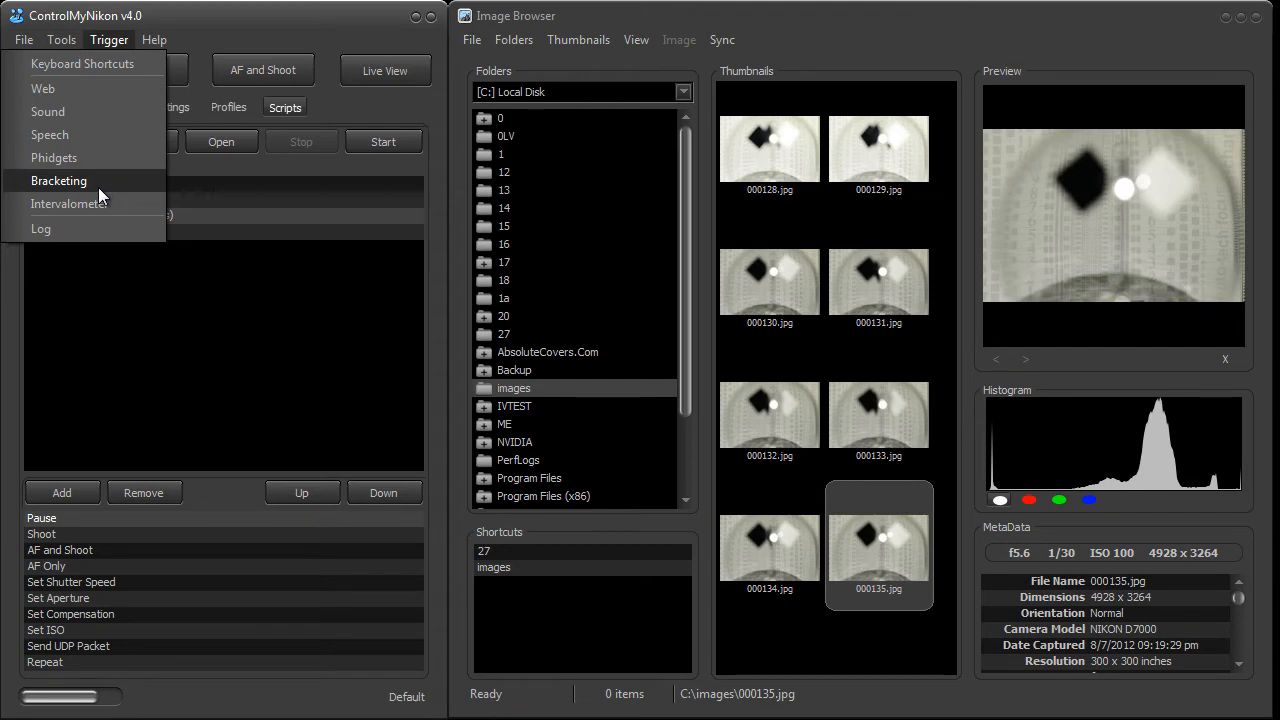
{"action": "mouse_move", "coordinate": [84, 188]}
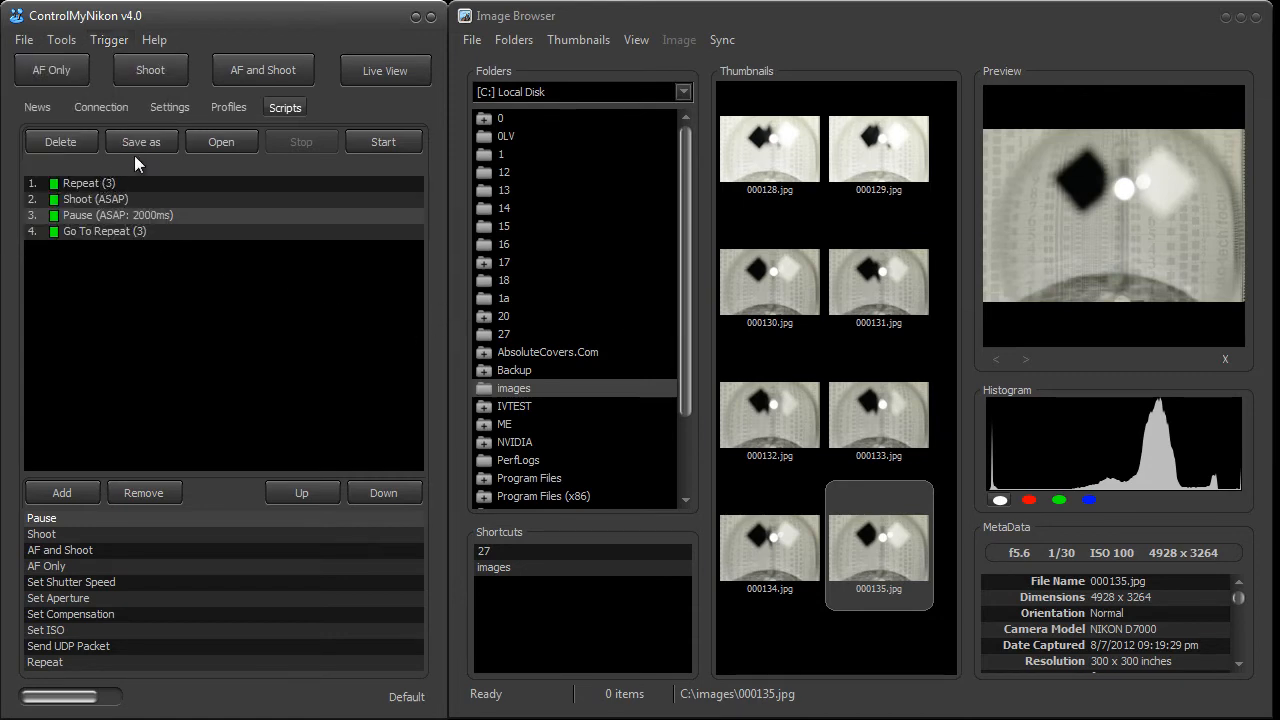
Save the four-step looping script under the name test1
{"action": "left_click", "coordinate": [140, 140]}
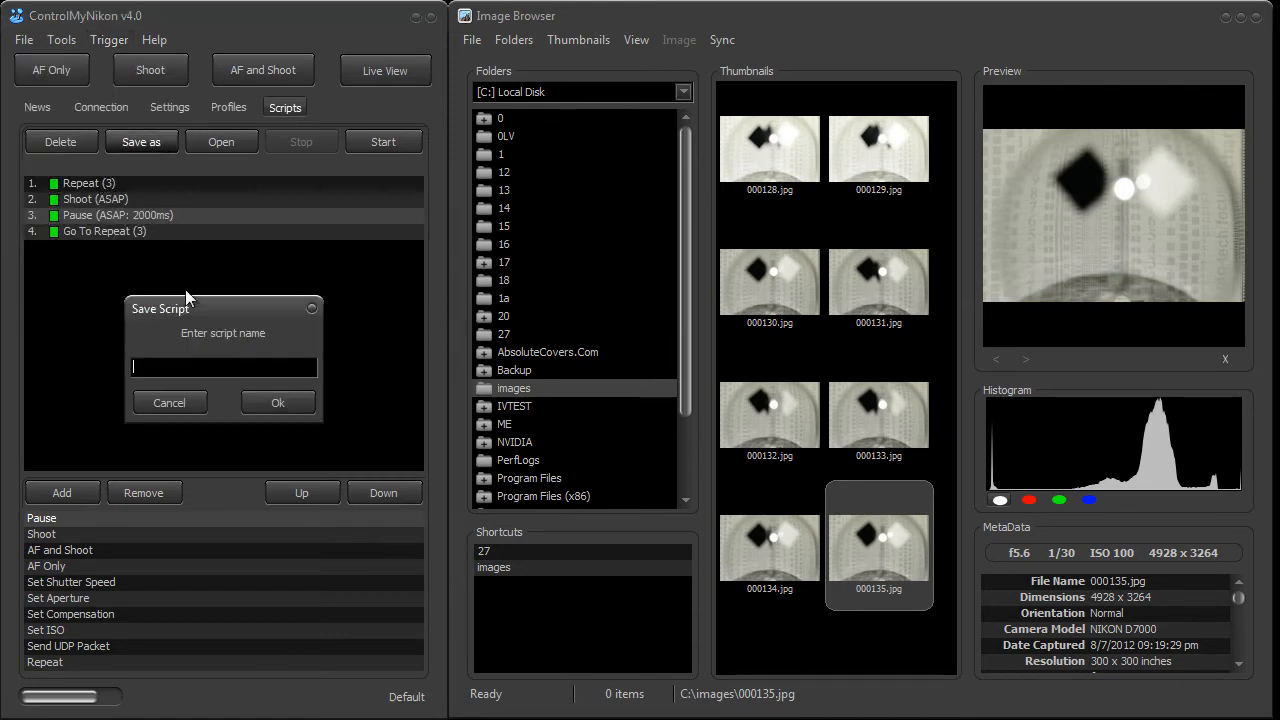
{"action": "mouse_move", "coordinate": [196, 348]}
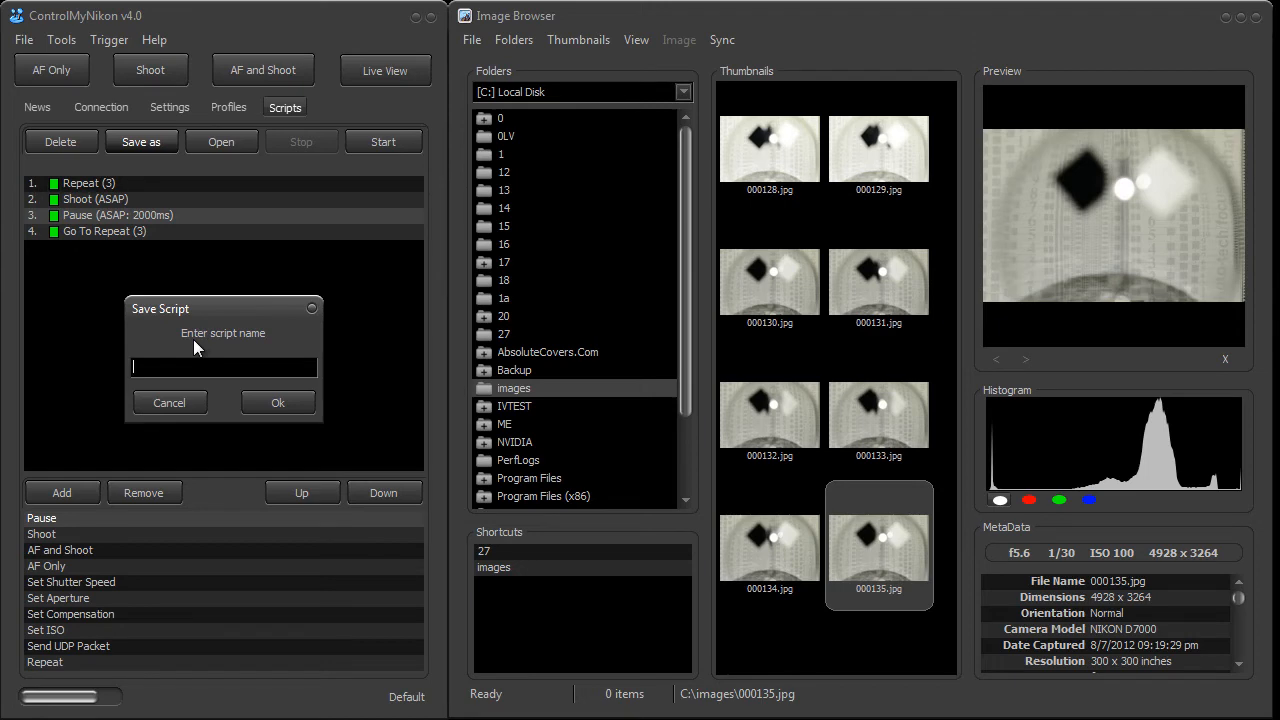
{"action": "type", "text": "test"}
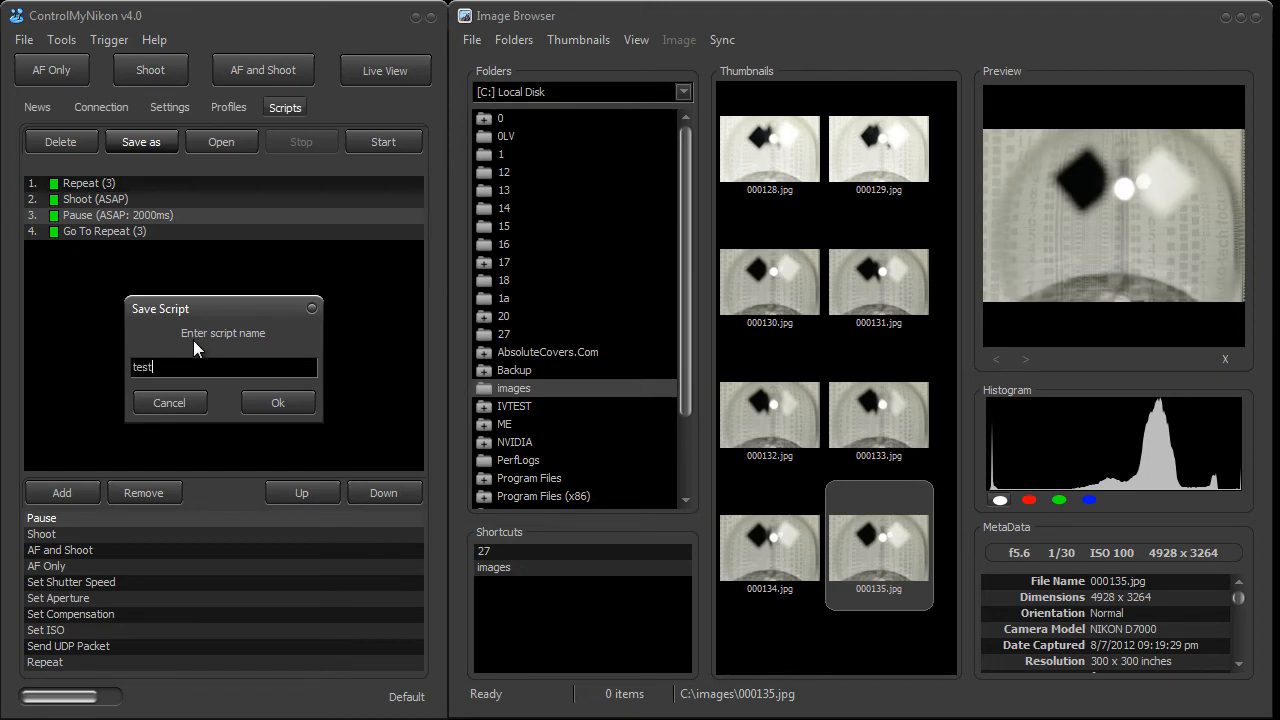
{"action": "left_click", "coordinate": [276, 402]}
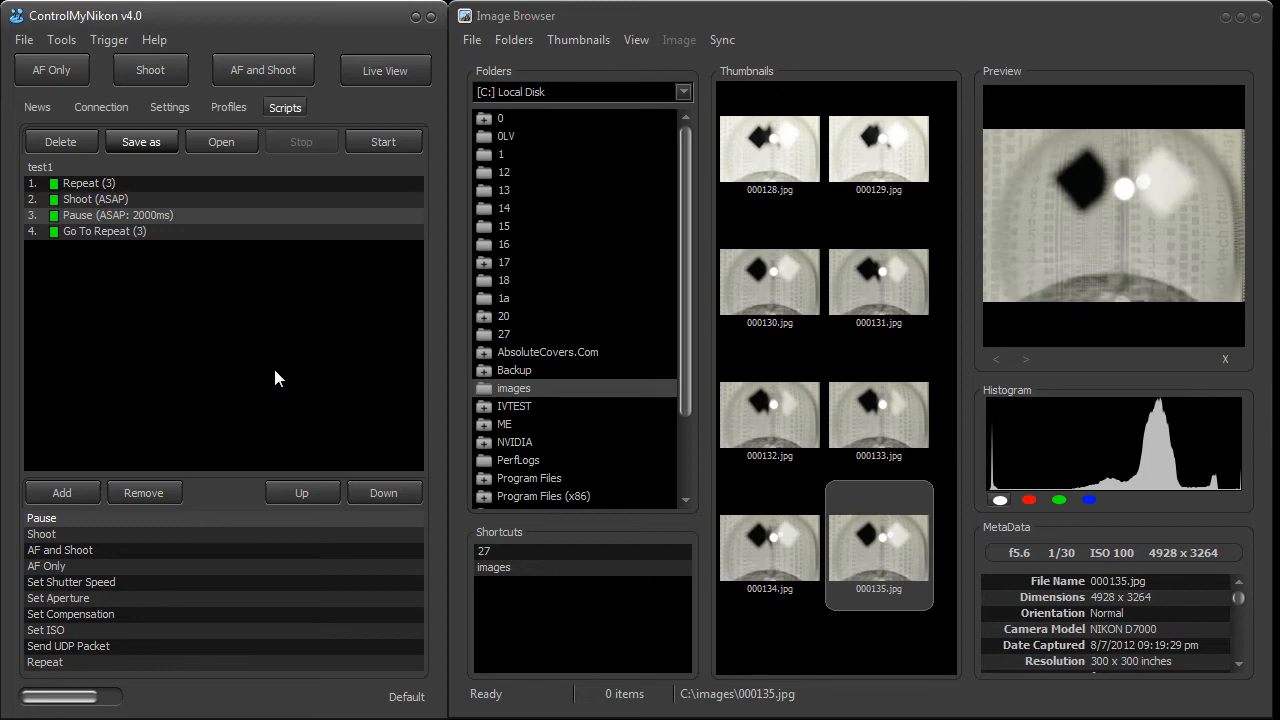
{"action": "mouse_move", "coordinate": [224, 496]}
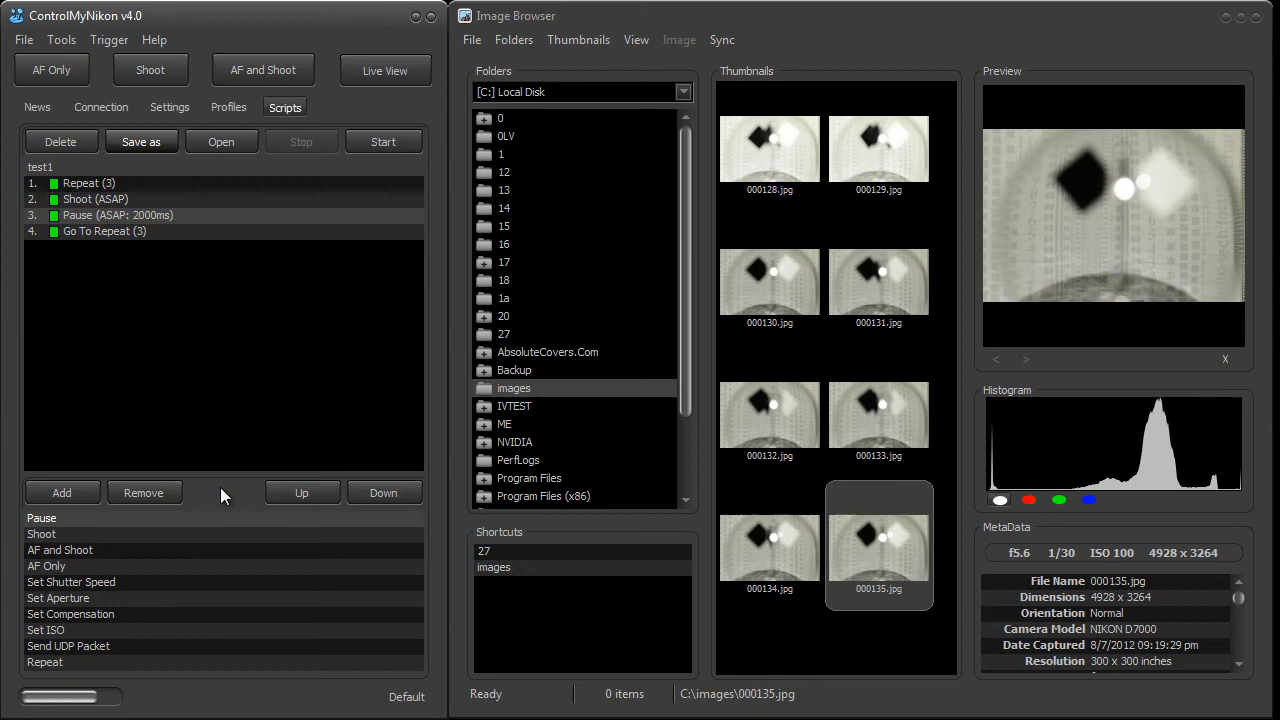
{"action": "mouse_move", "coordinate": [118, 230]}
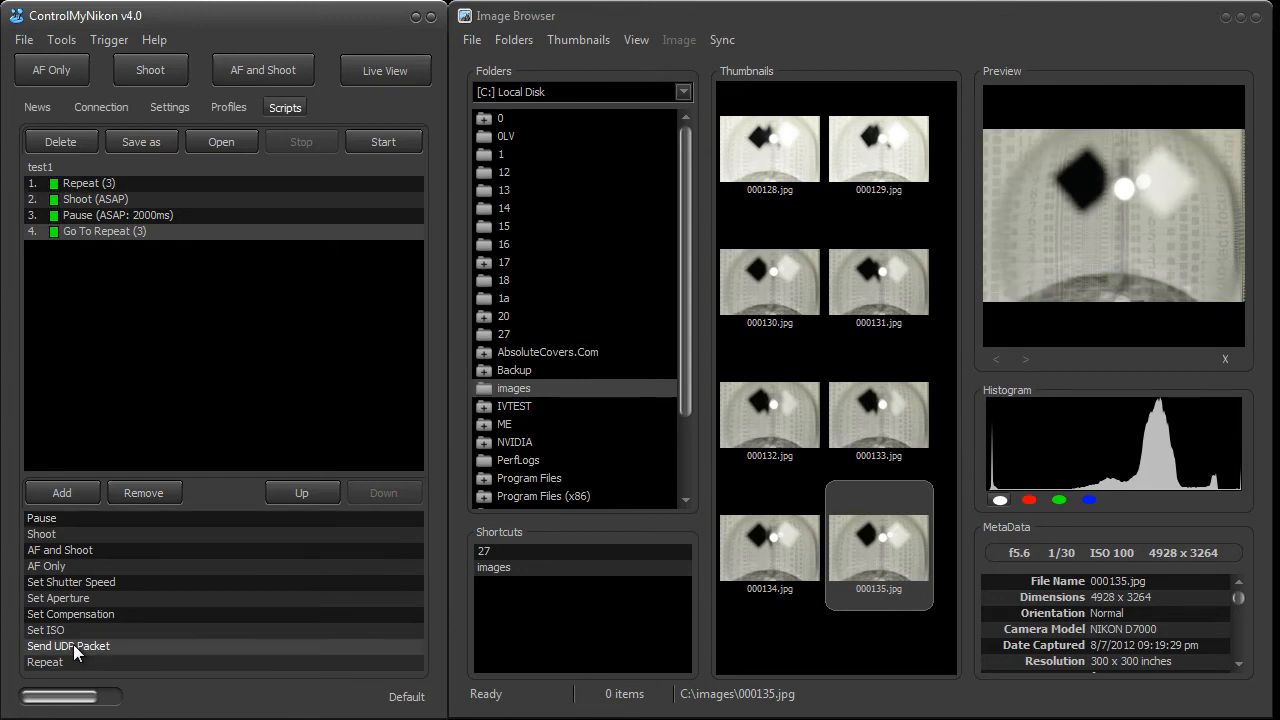
{"action": "mouse_move", "coordinate": [116, 652]}
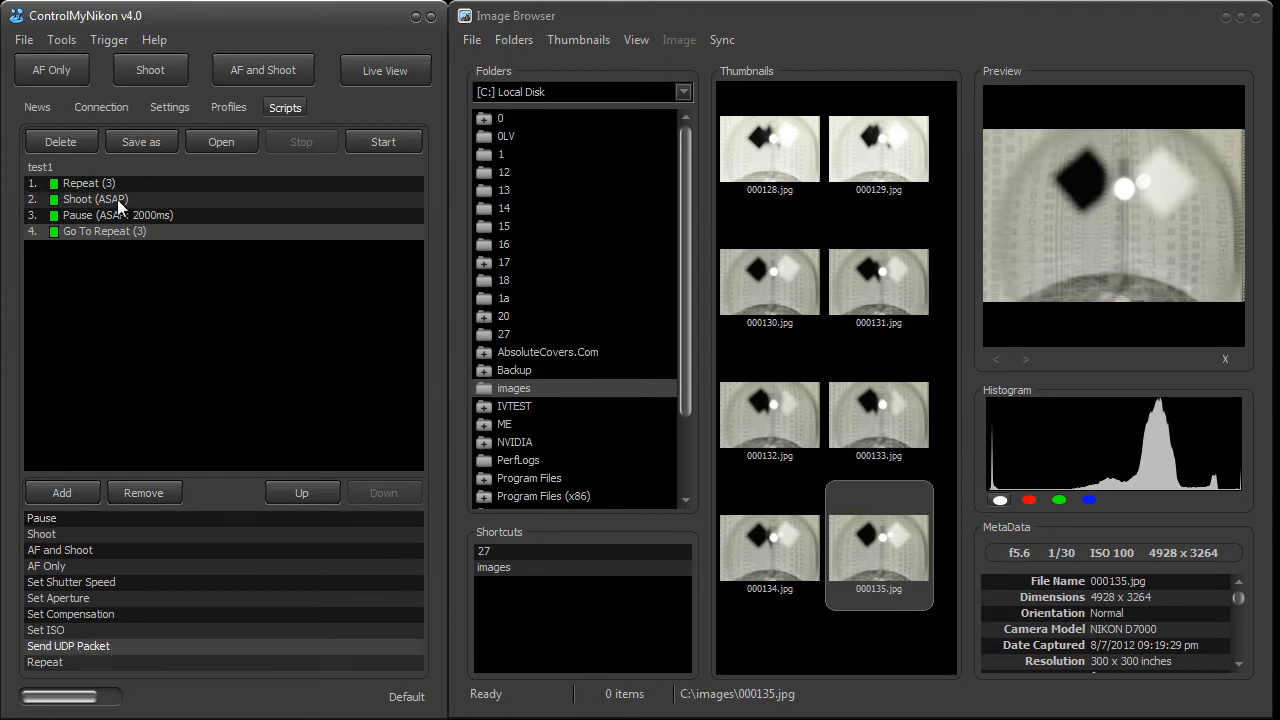
{"action": "mouse_move", "coordinate": [184, 302]}
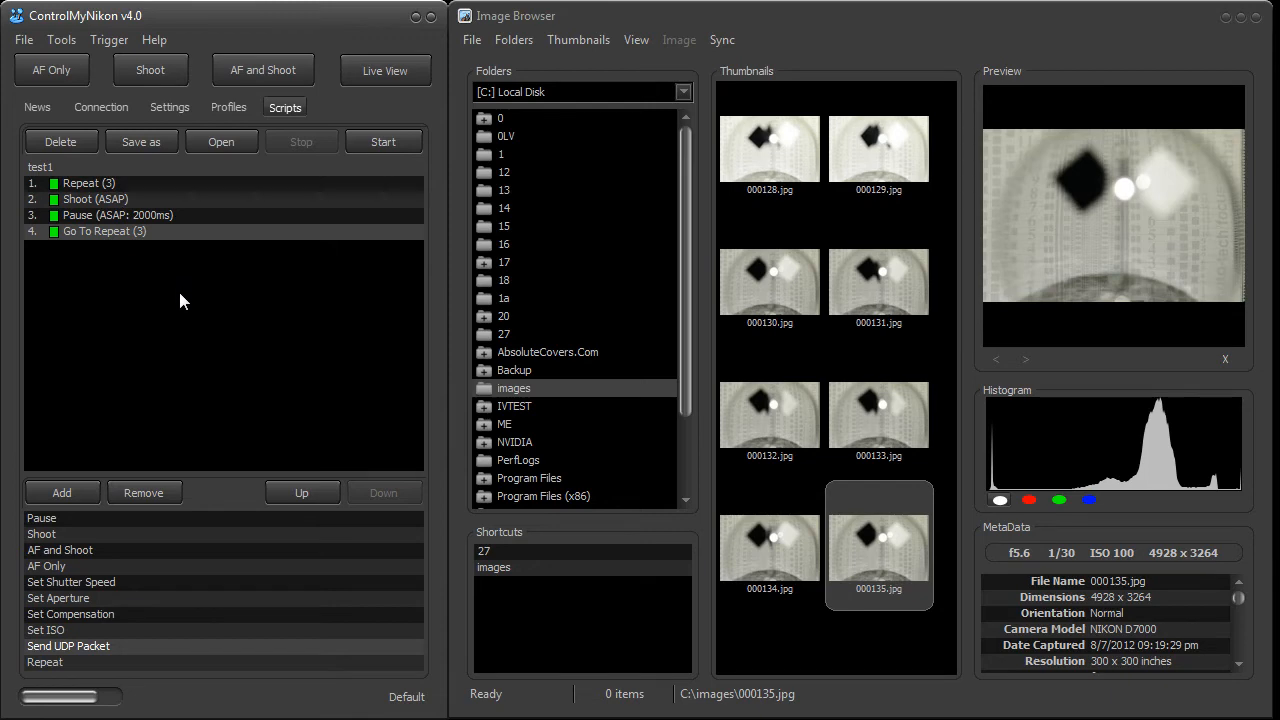
{"action": "mouse_move", "coordinate": [176, 304]}
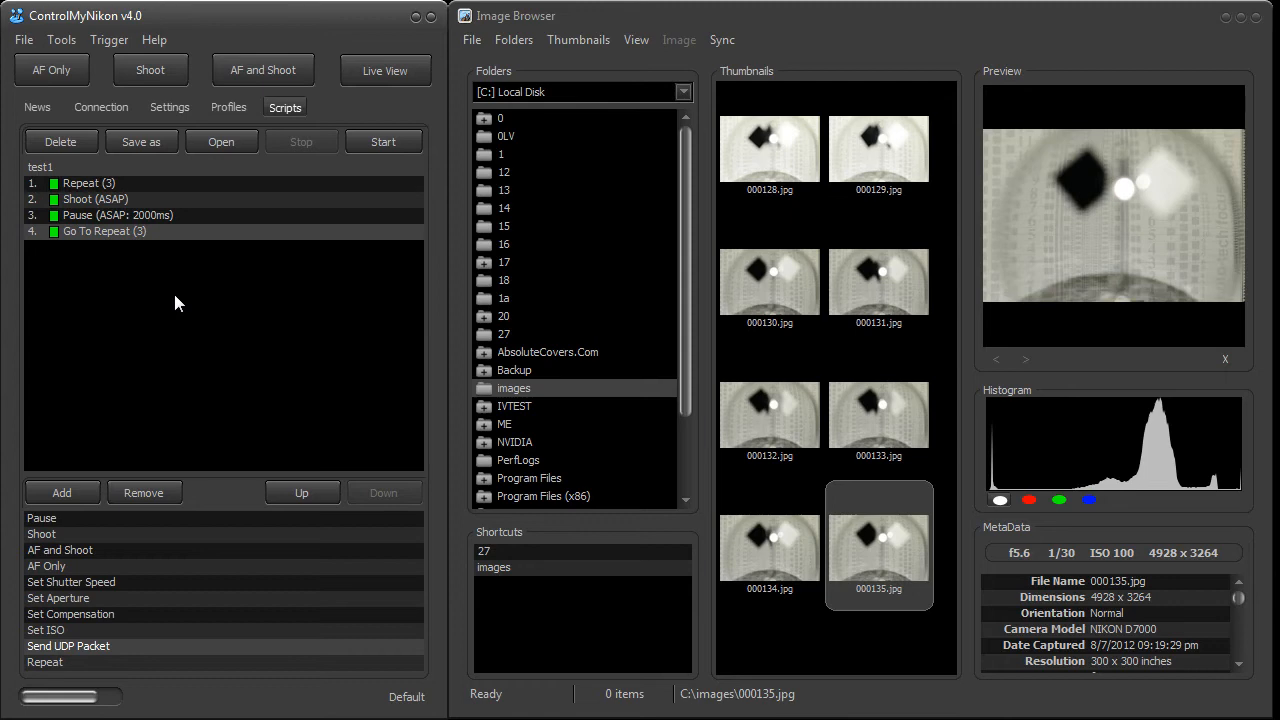
{"action": "mouse_move", "coordinate": [216, 244]}
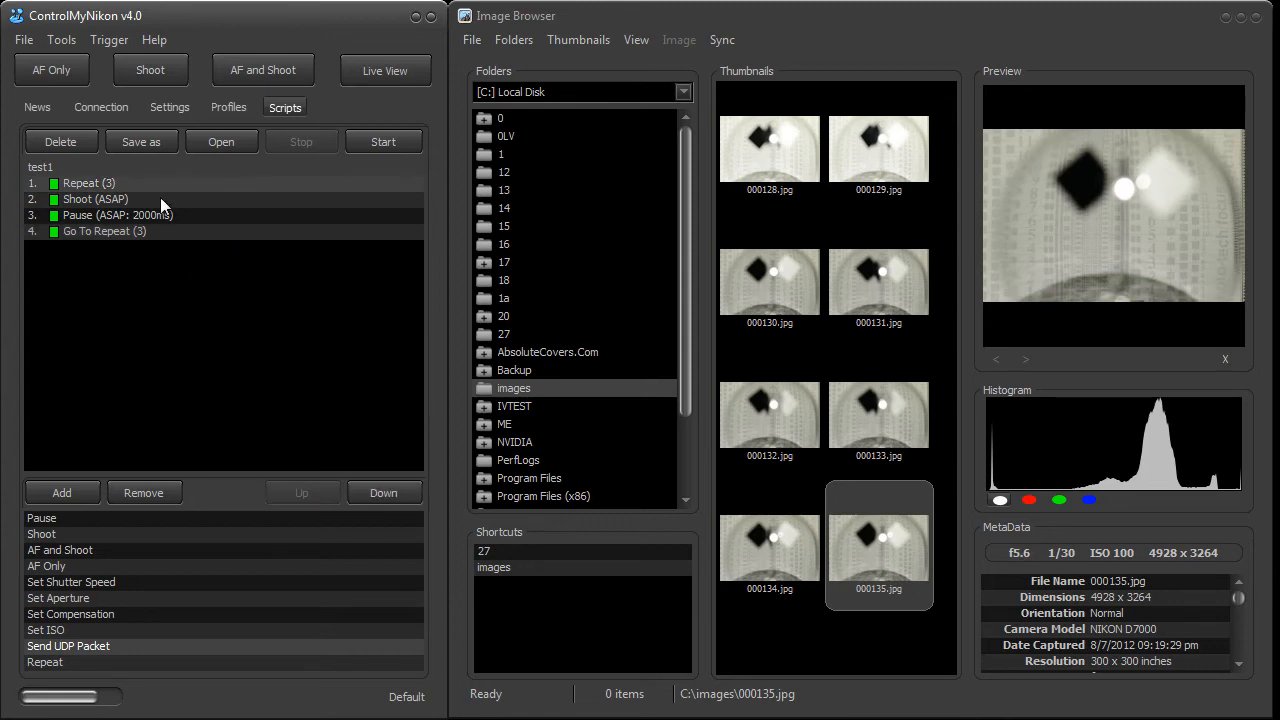
{"action": "mouse_move", "coordinate": [136, 262]}
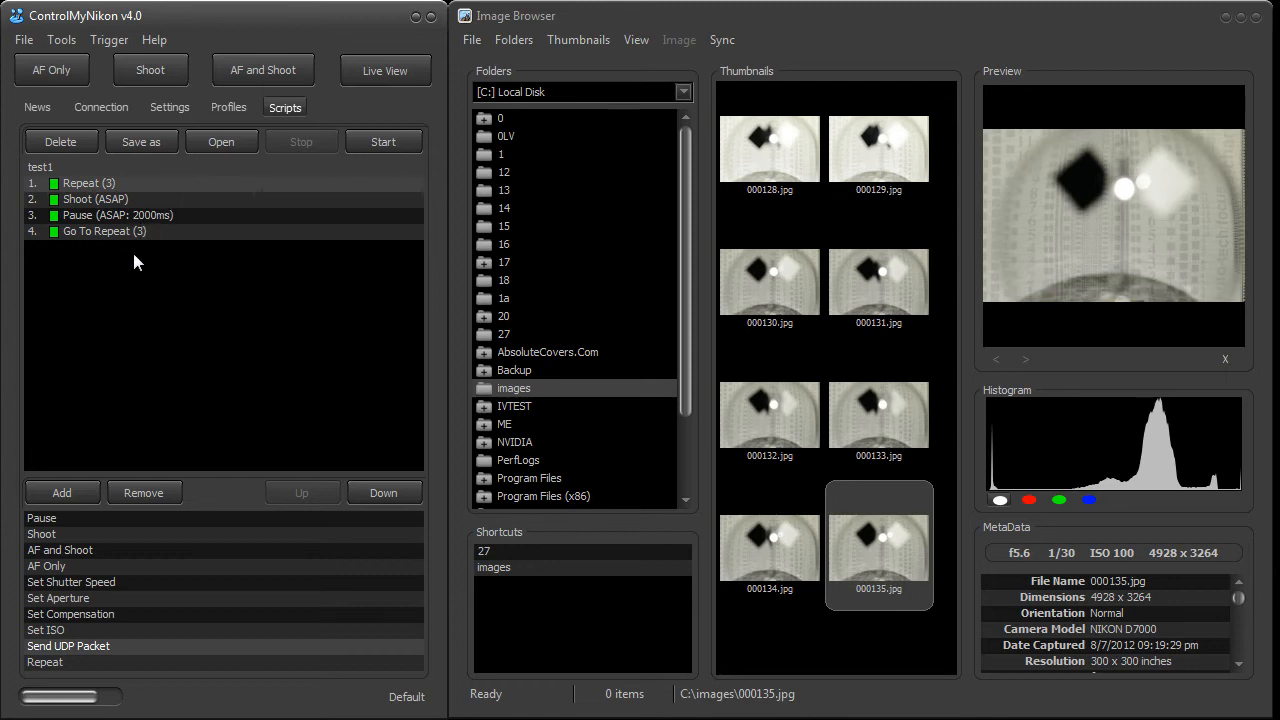
{"action": "mouse_move", "coordinate": [128, 336]}
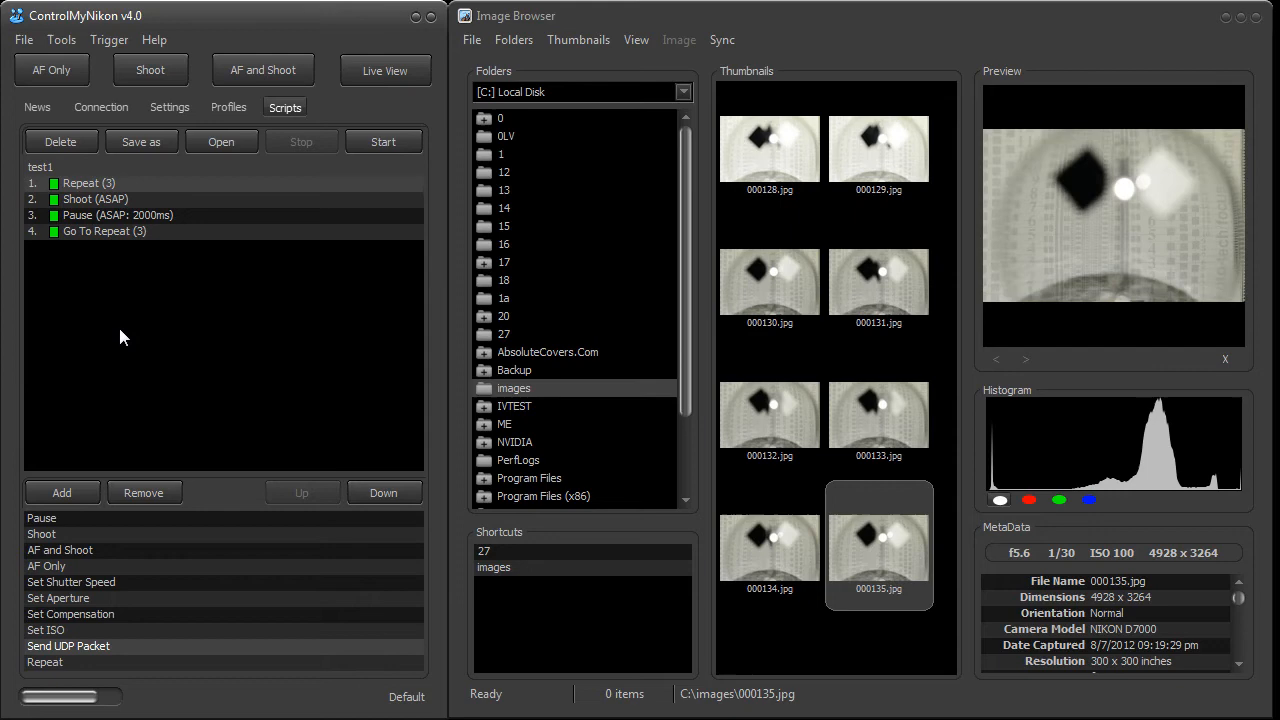
{"action": "mouse_move", "coordinate": [62, 362]}
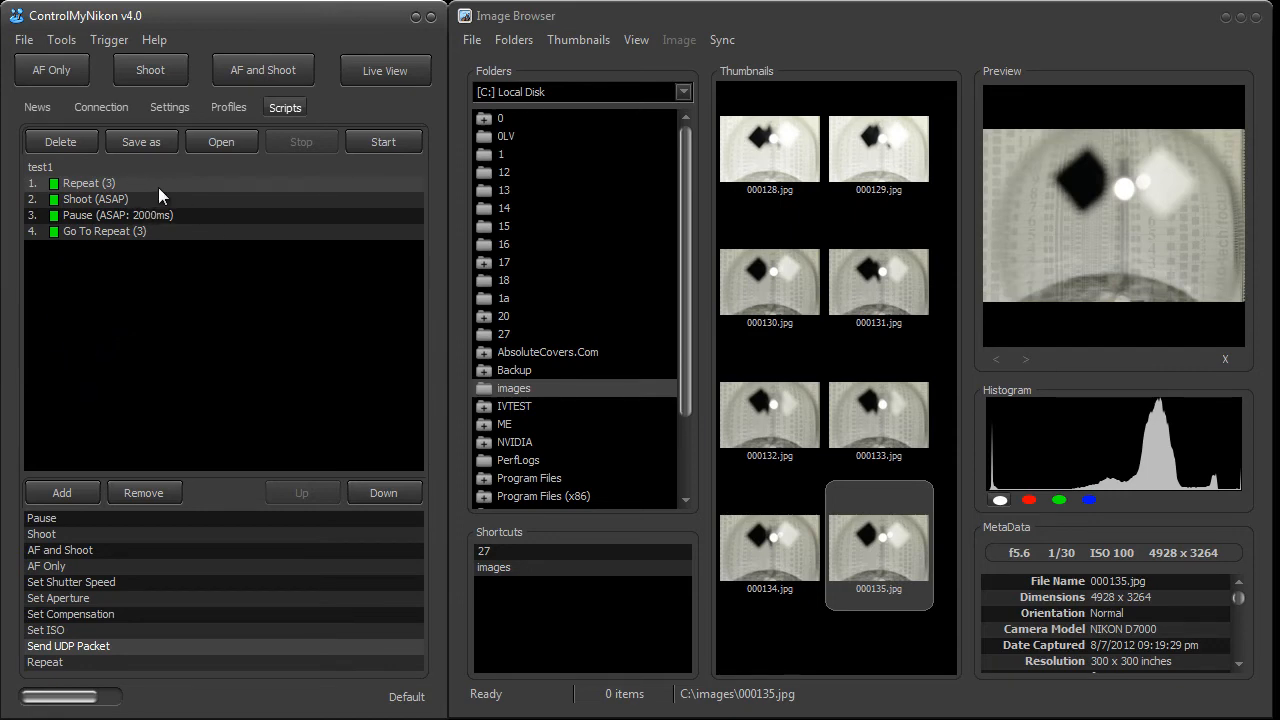
{"action": "mouse_move", "coordinate": [138, 612]}
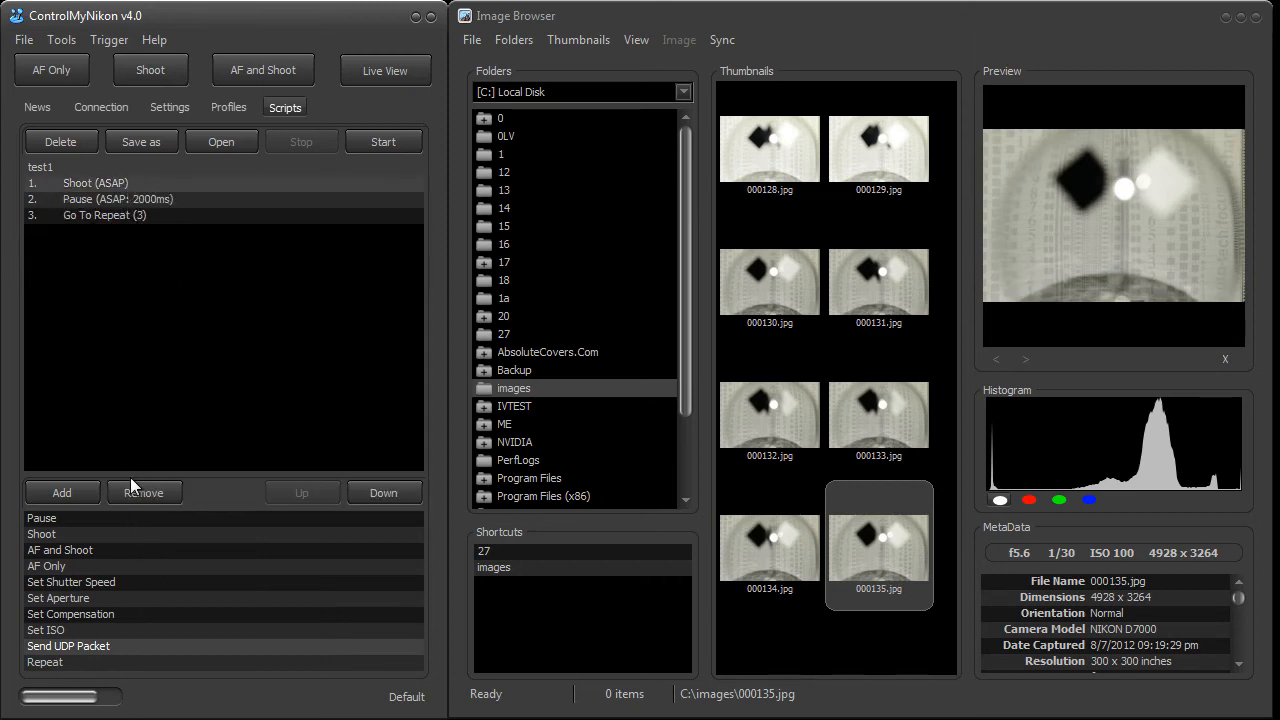
Clear test1's steps, then add Repeat with count 2 followed by Shoot
{"action": "left_click", "coordinate": [144, 492]}
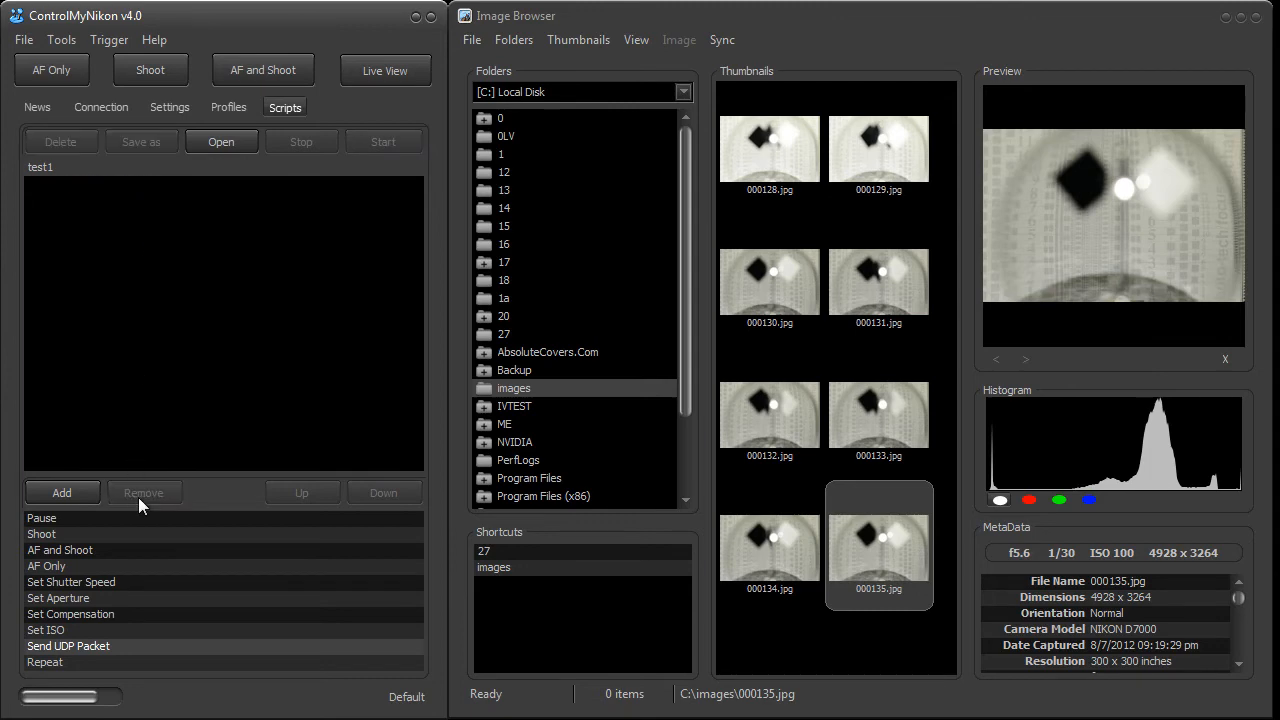
{"action": "mouse_move", "coordinate": [90, 660]}
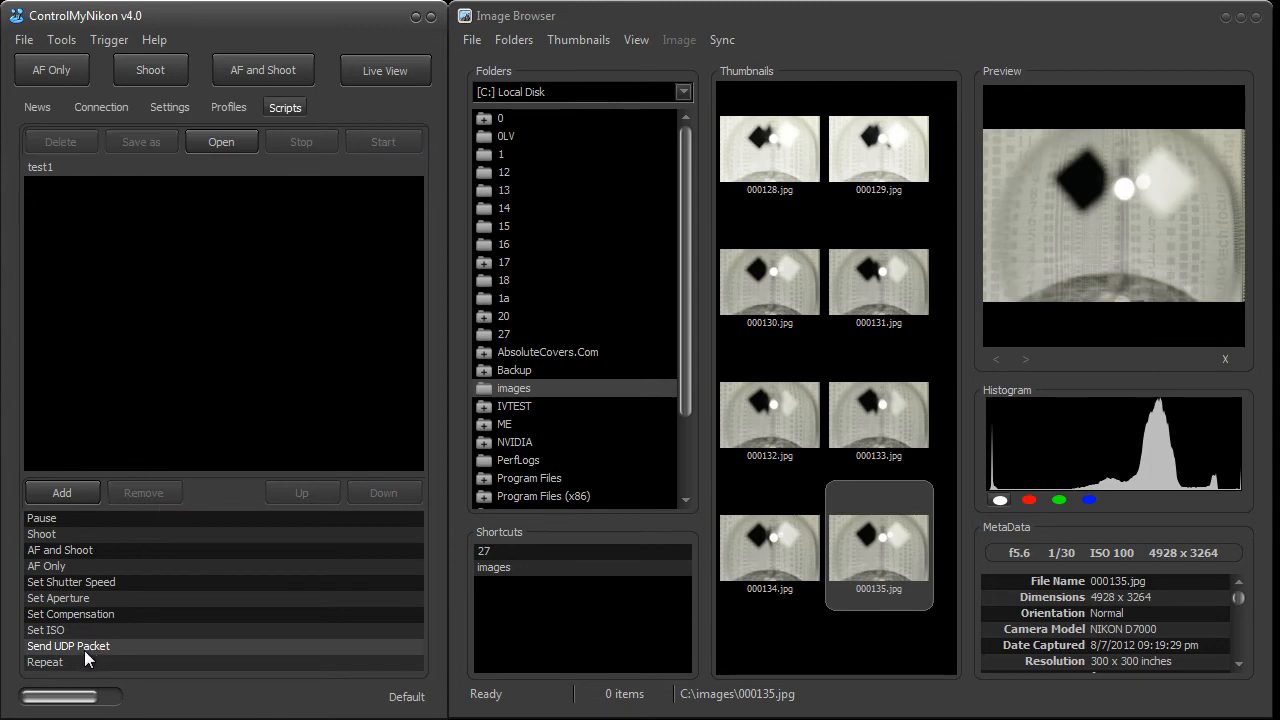
{"action": "double_click", "coordinate": [44, 662]}
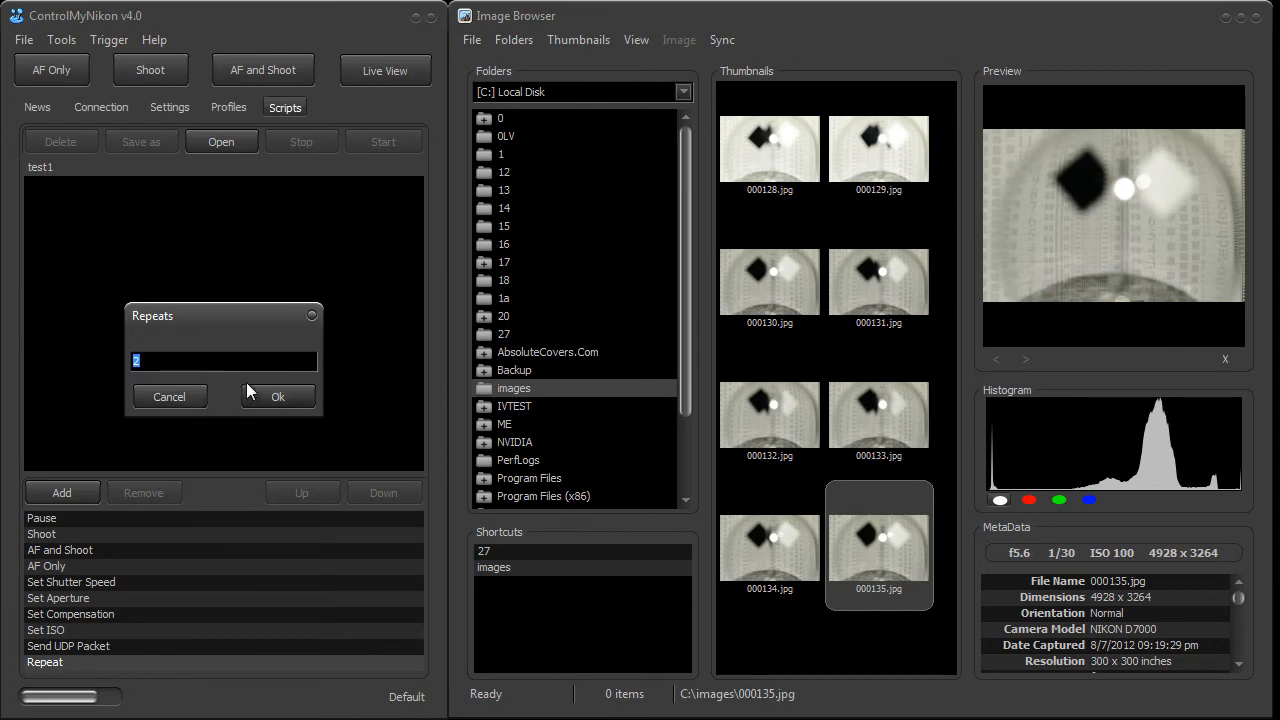
{"action": "left_click", "coordinate": [278, 396]}
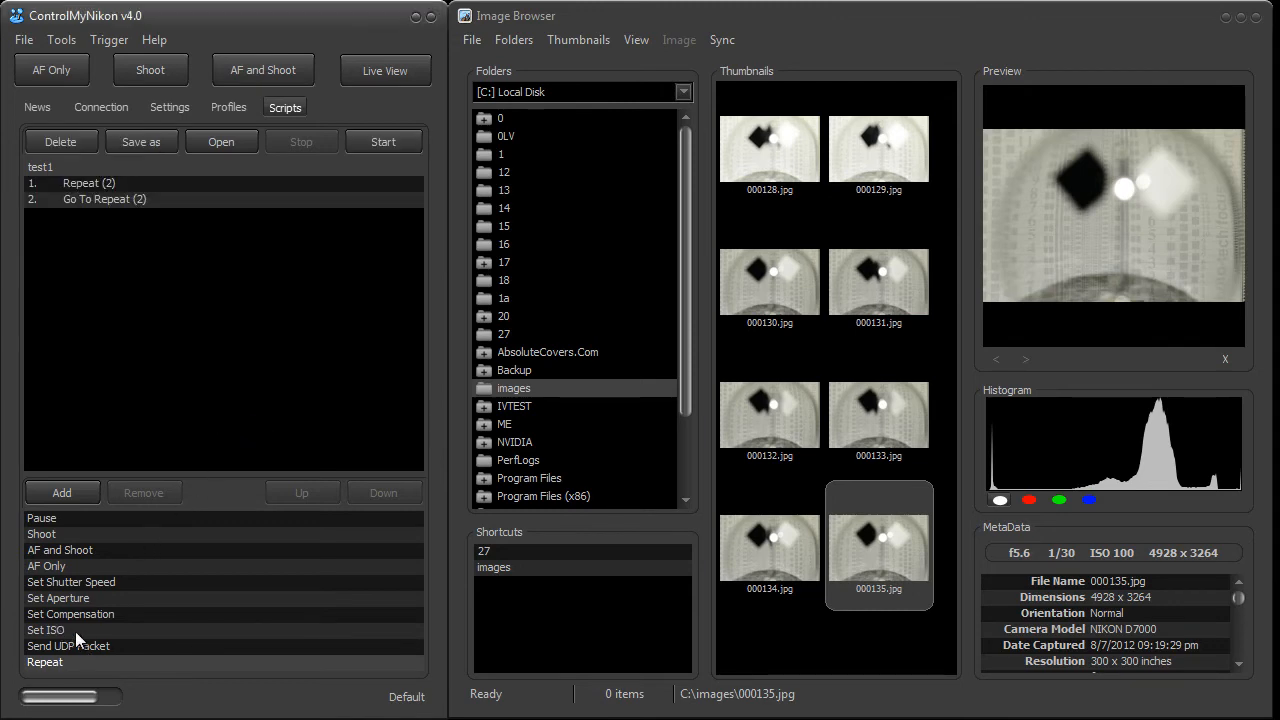
{"action": "mouse_move", "coordinate": [66, 534]}
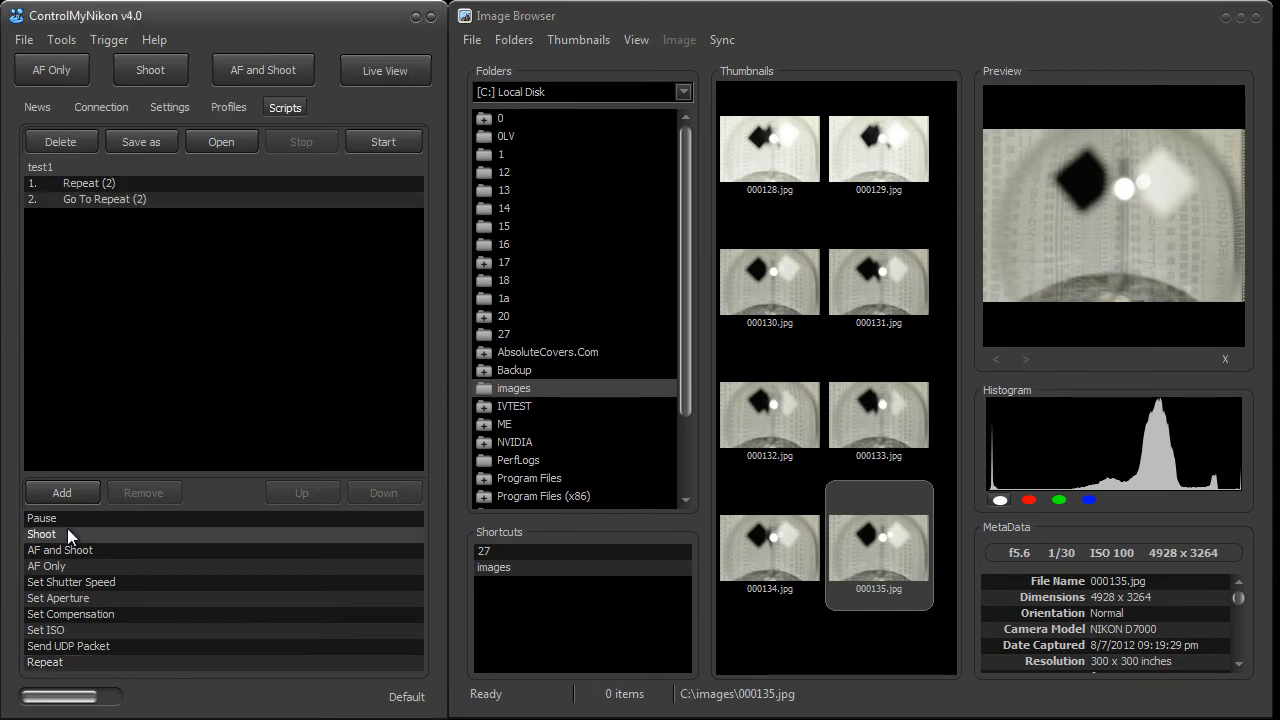
{"action": "double_click", "coordinate": [42, 534]}
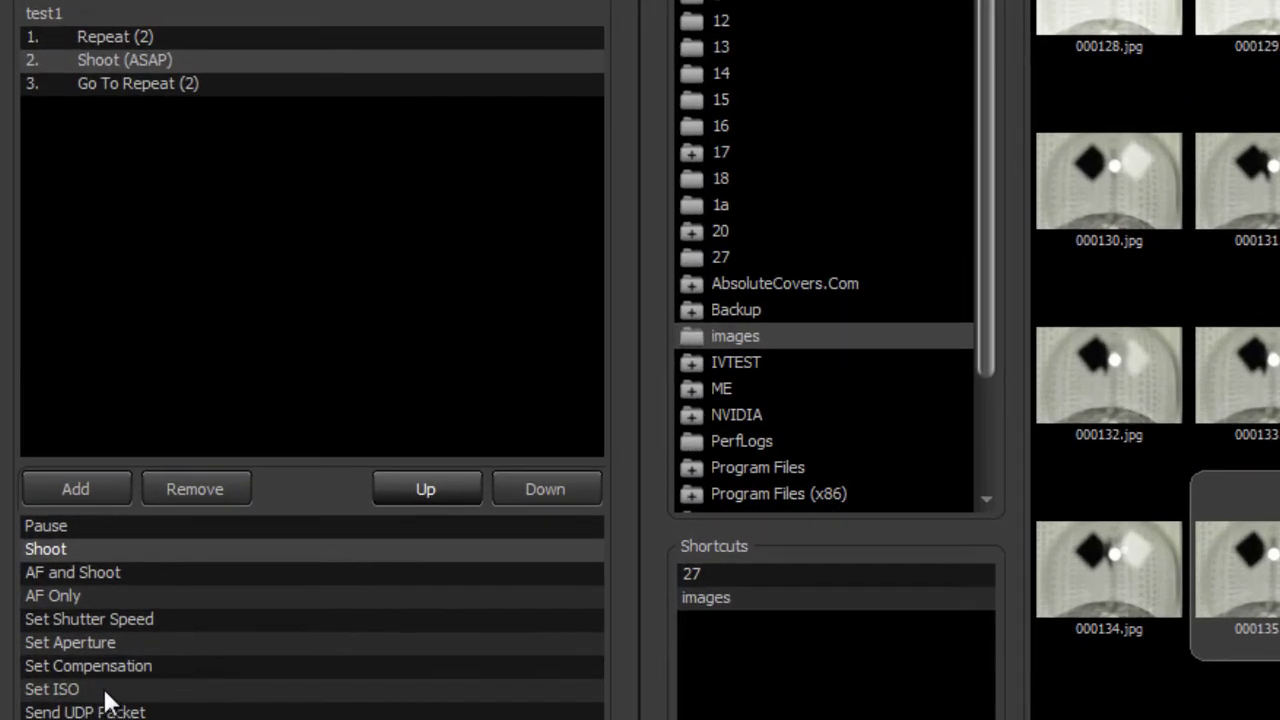
{"action": "mouse_move", "coordinate": [64, 704]}
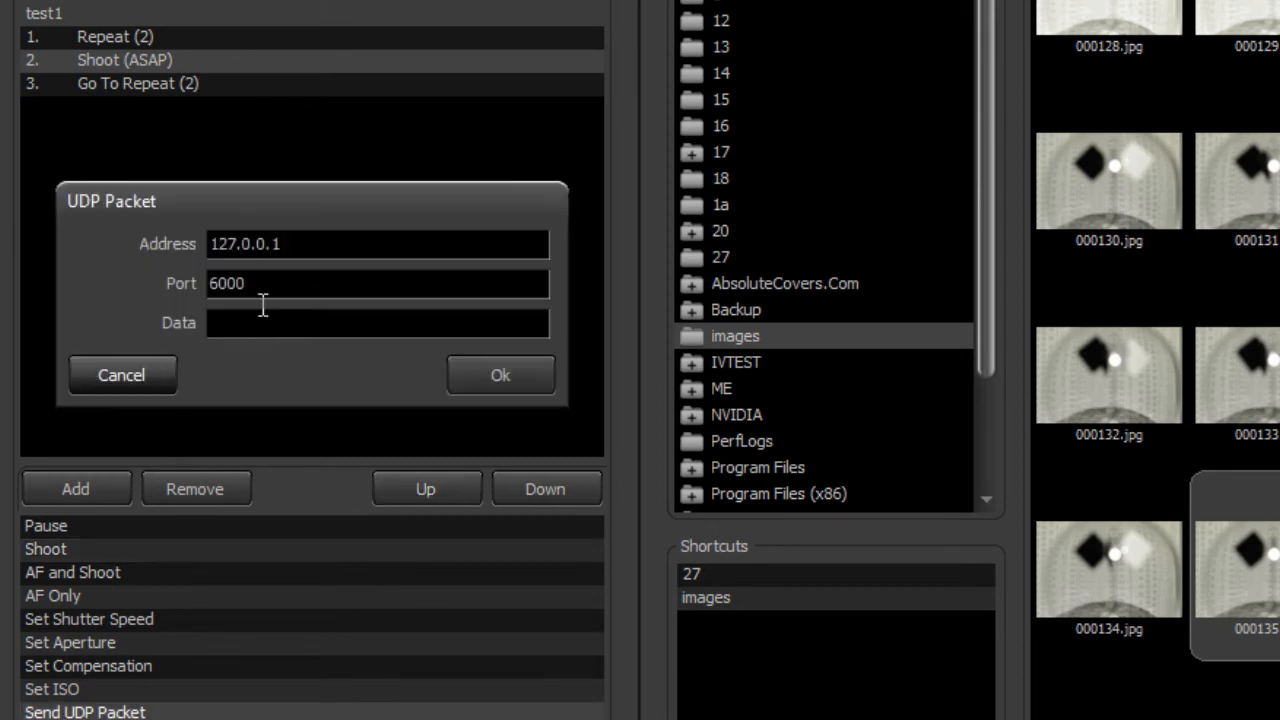
Add a Send UDP Packet step to 127.0.0.1 port 6000 with data MOVE1
{"action": "left_click", "coordinate": [376, 322]}
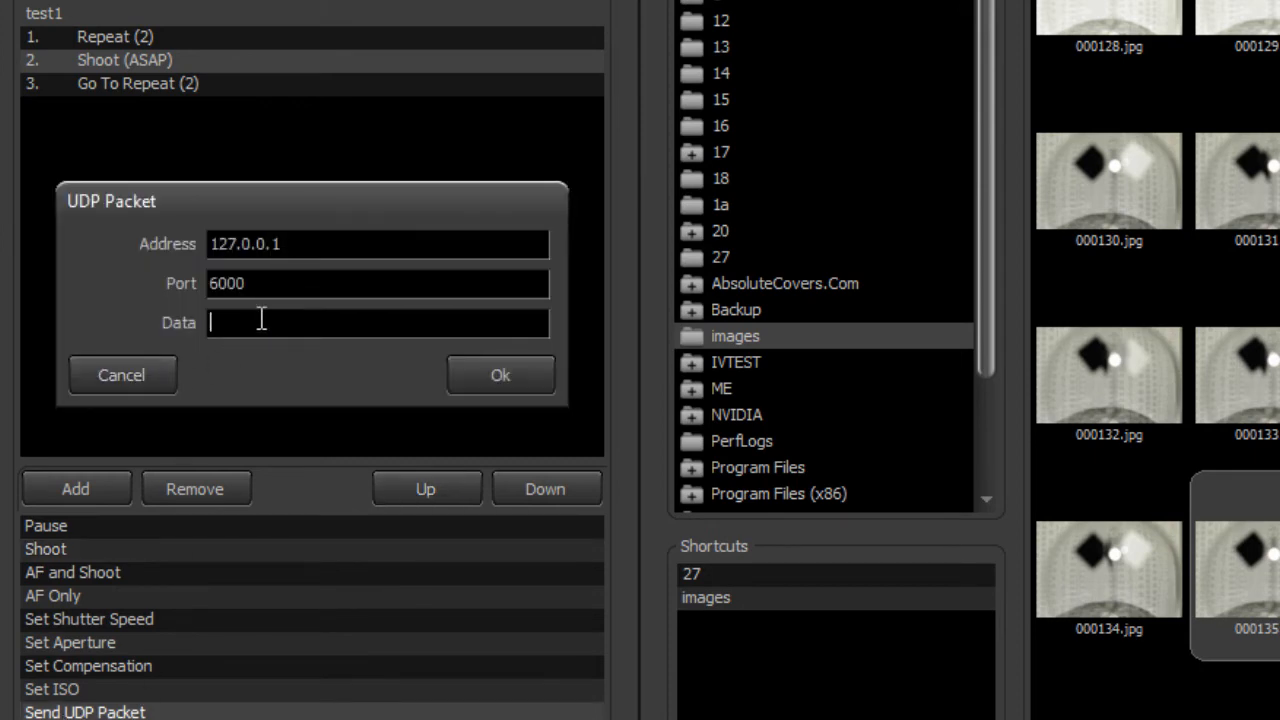
{"action": "type", "text": "M"}
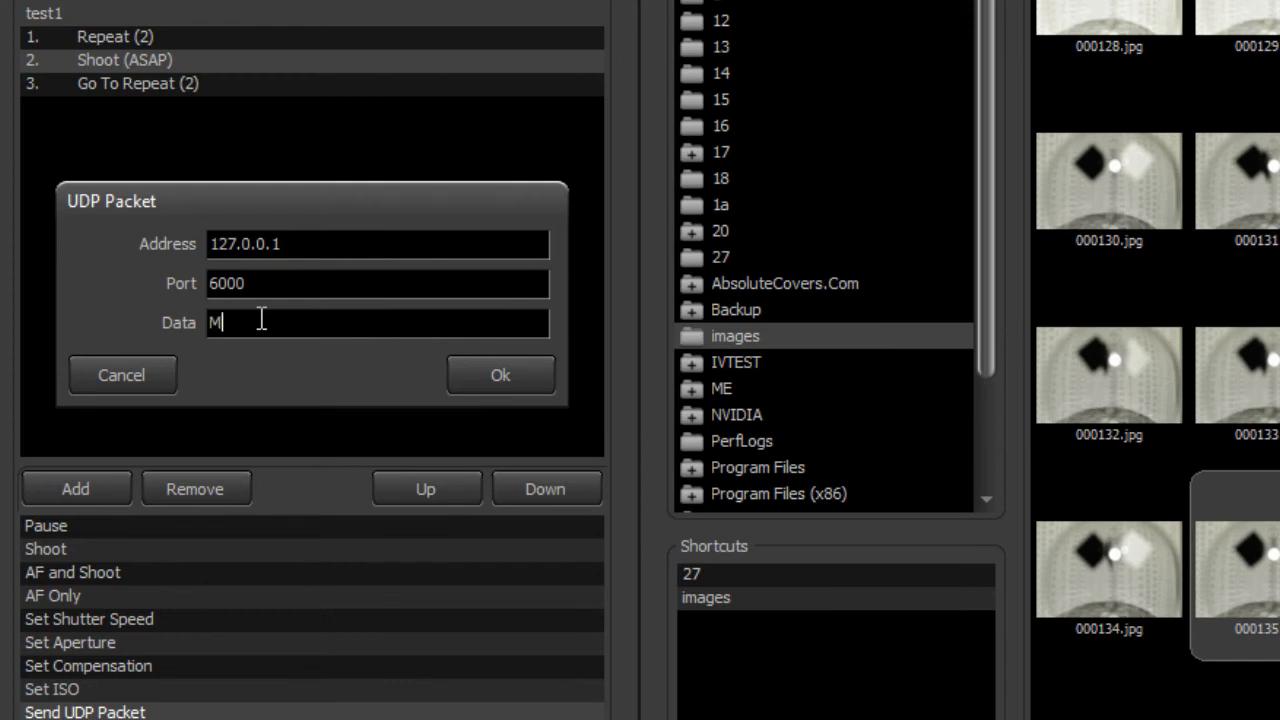
{"action": "type", "text": "OVE"}
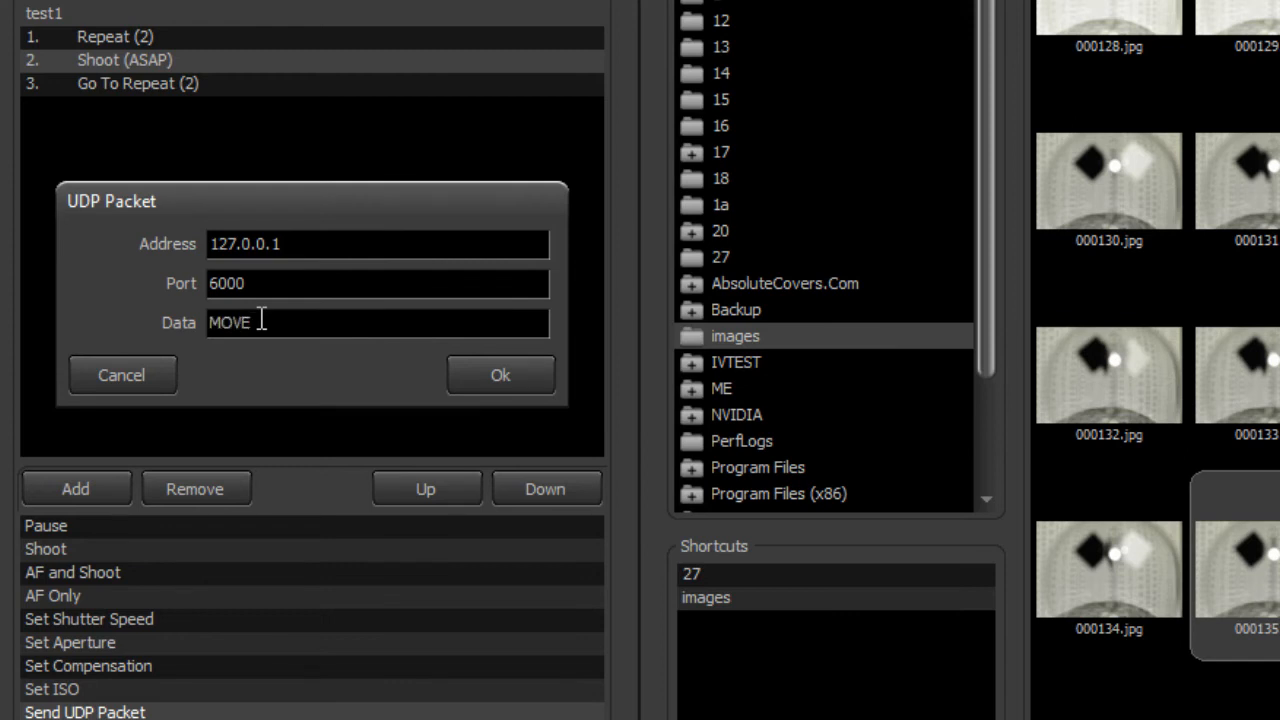
{"action": "type", "text": "1"}
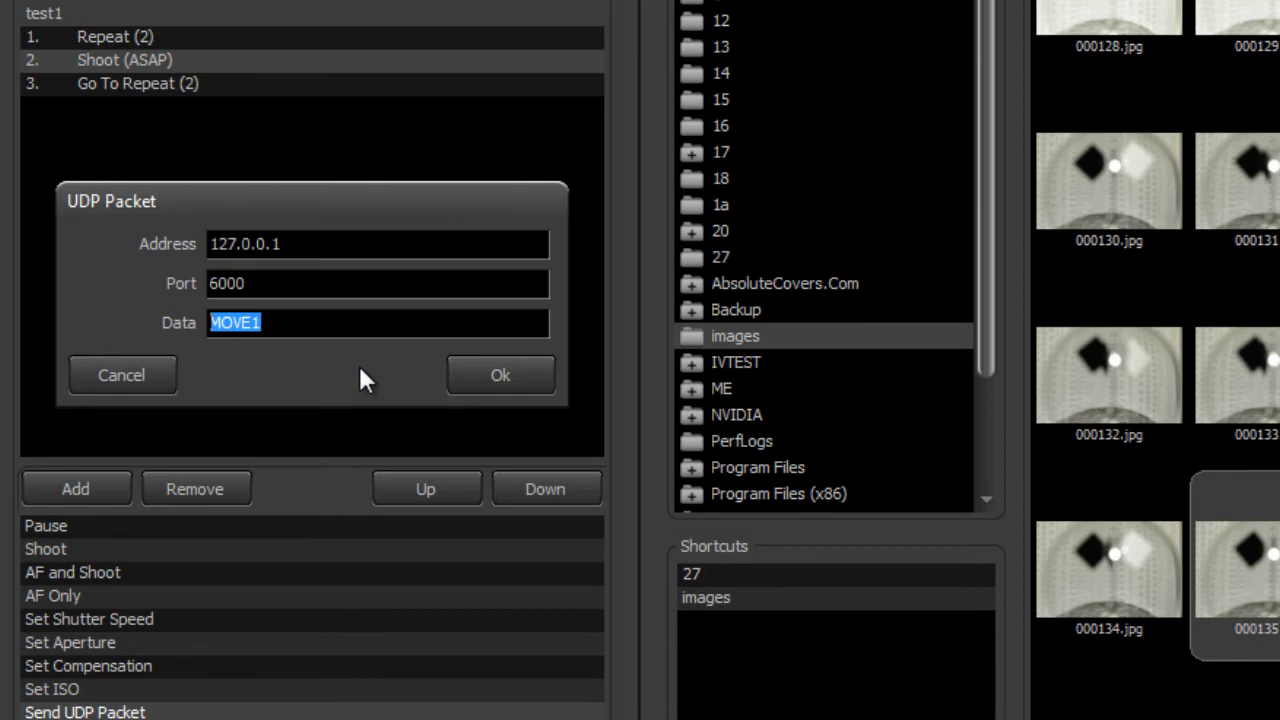
{"action": "mouse_move", "coordinate": [368, 356]}
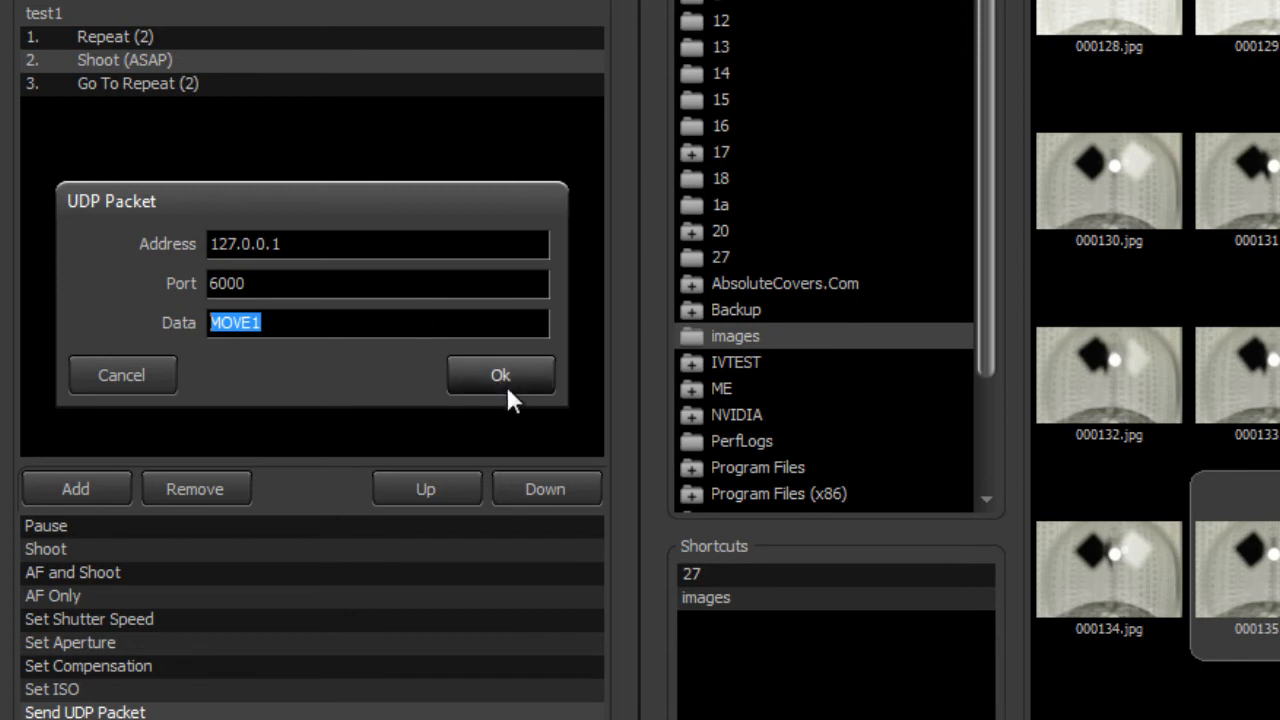
{"action": "left_click", "coordinate": [500, 376]}
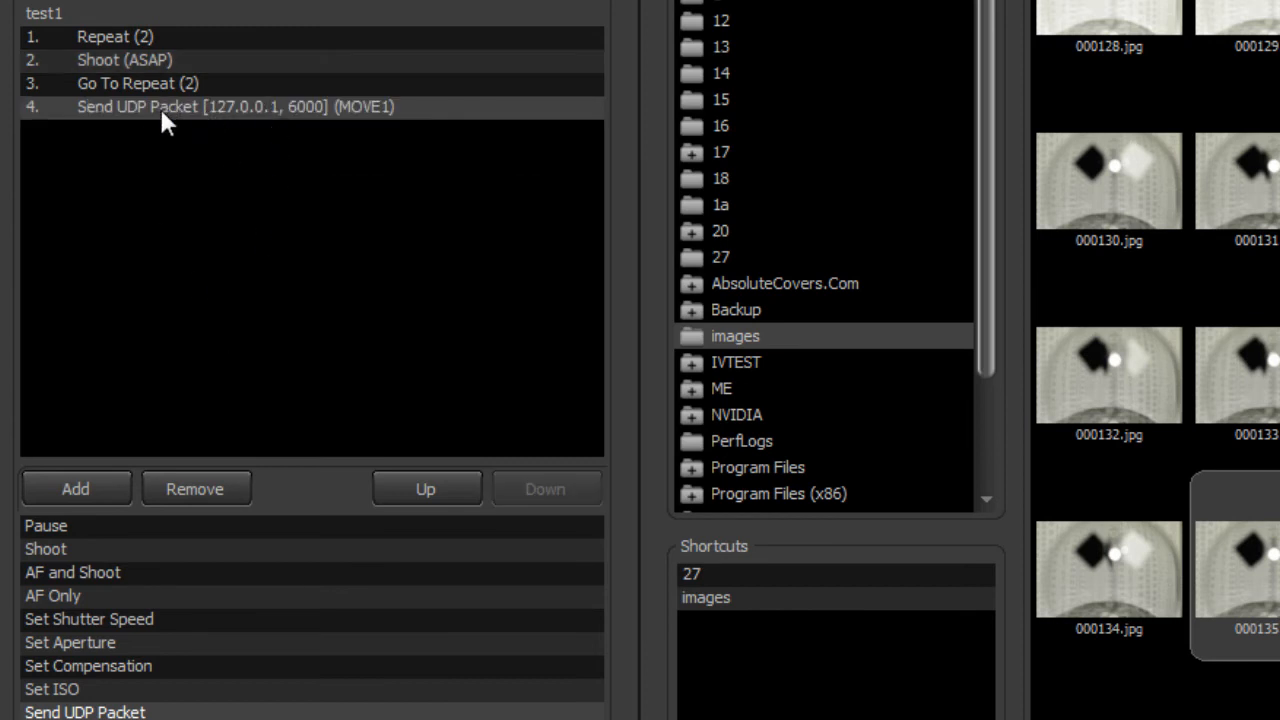
{"action": "mouse_move", "coordinate": [250, 132]}
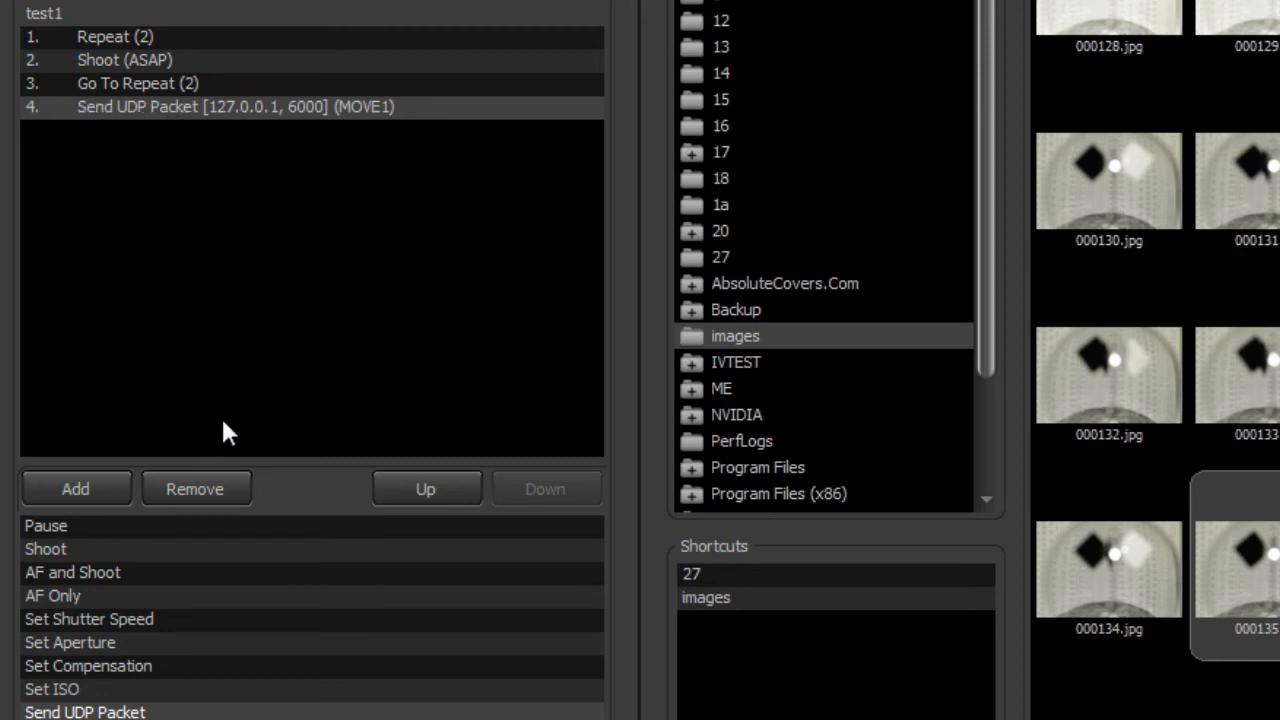
{"action": "mouse_move", "coordinate": [168, 304]}
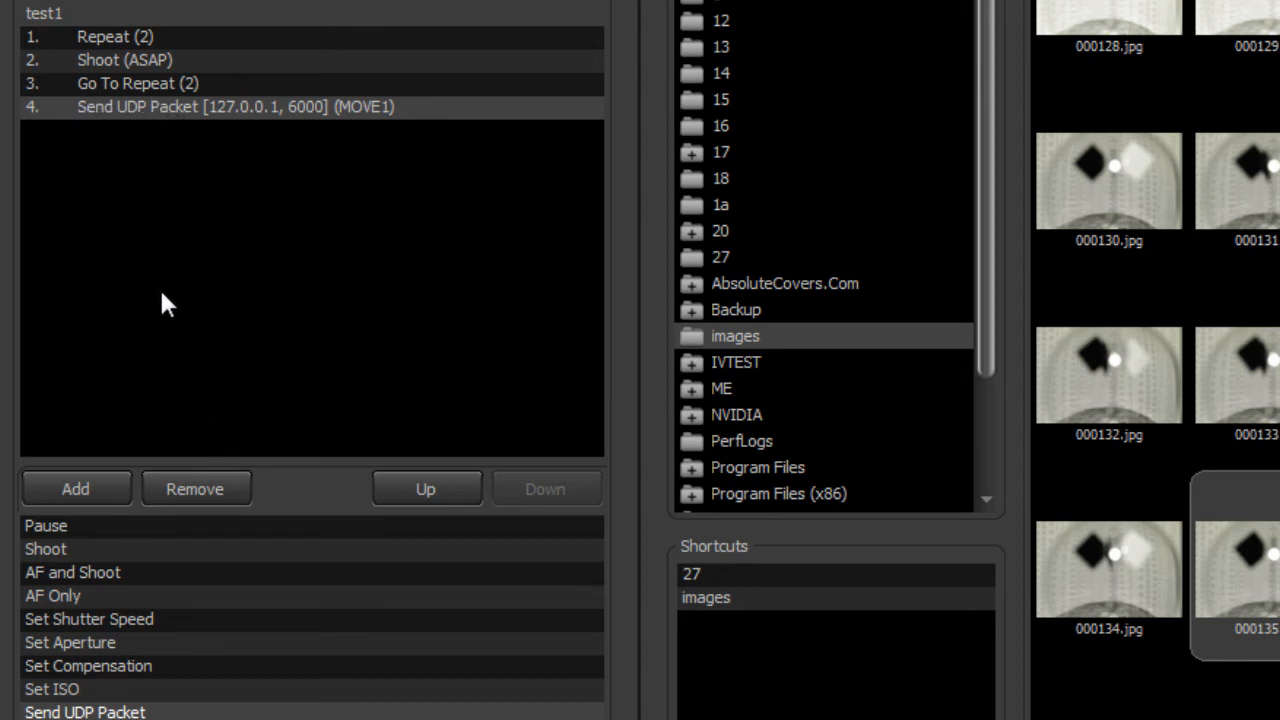
{"action": "mouse_move", "coordinate": [150, 72]}
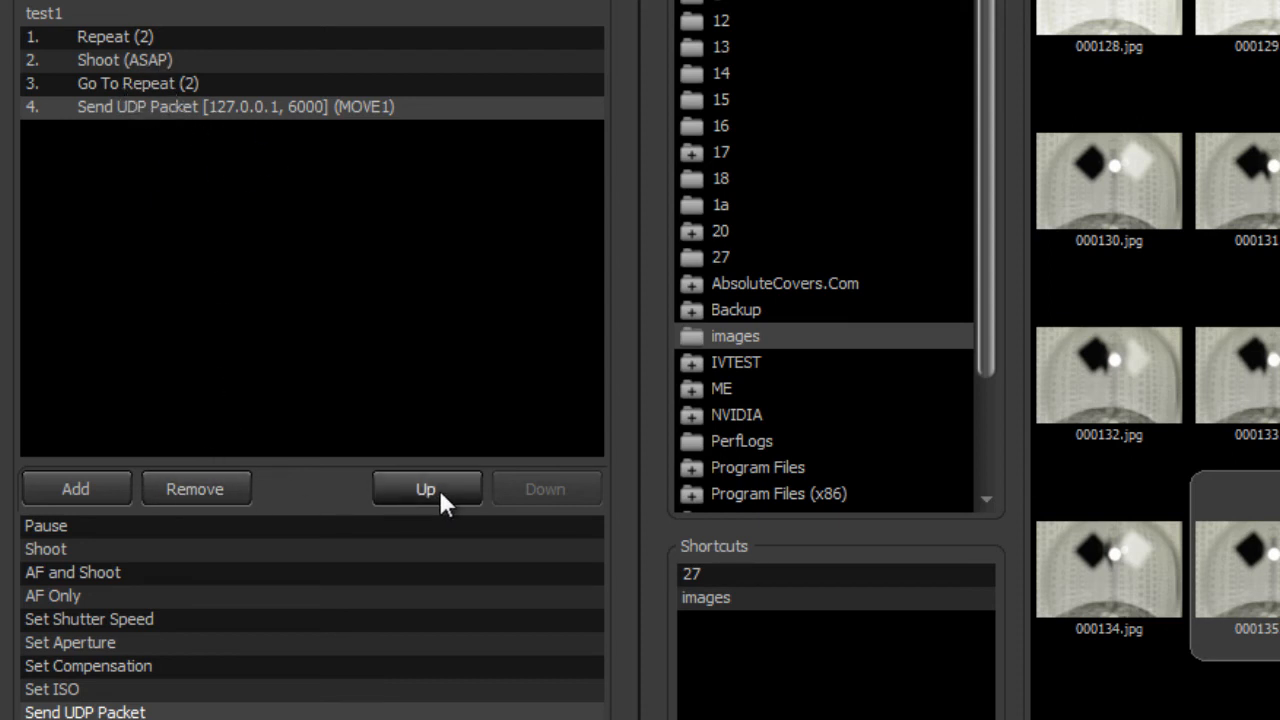
Move Send UDP Packet above Go To Repeat (2) and add a 2000 ms Pause after it
{"action": "left_click", "coordinate": [426, 488]}
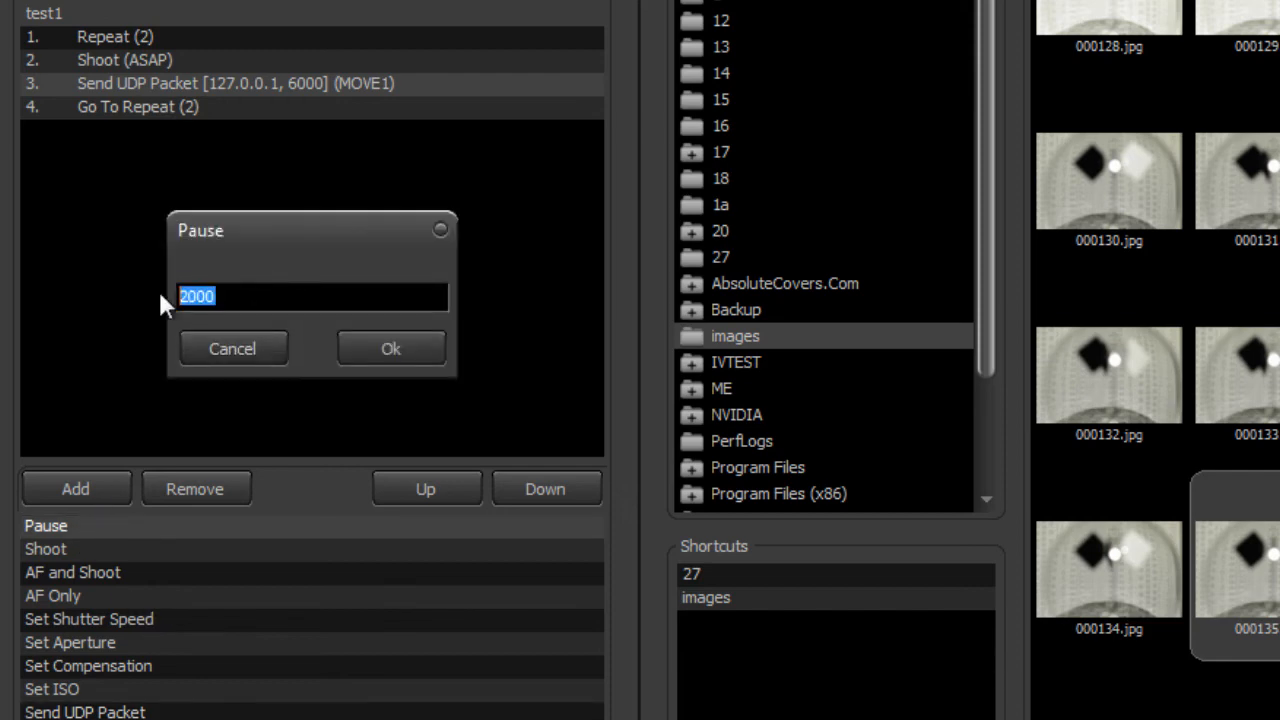
{"action": "left_click", "coordinate": [392, 348]}
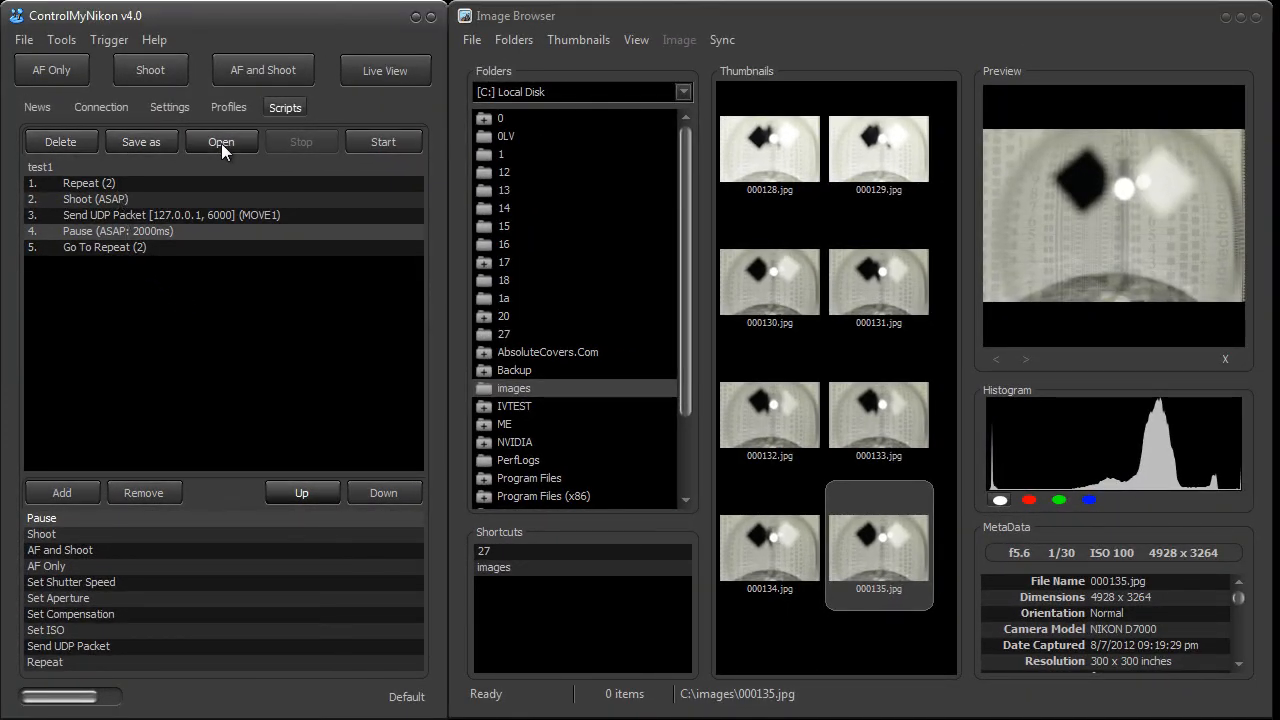
Run the test1 script to completion so two new photos appear in the image browser
{"action": "left_click", "coordinate": [382, 140]}
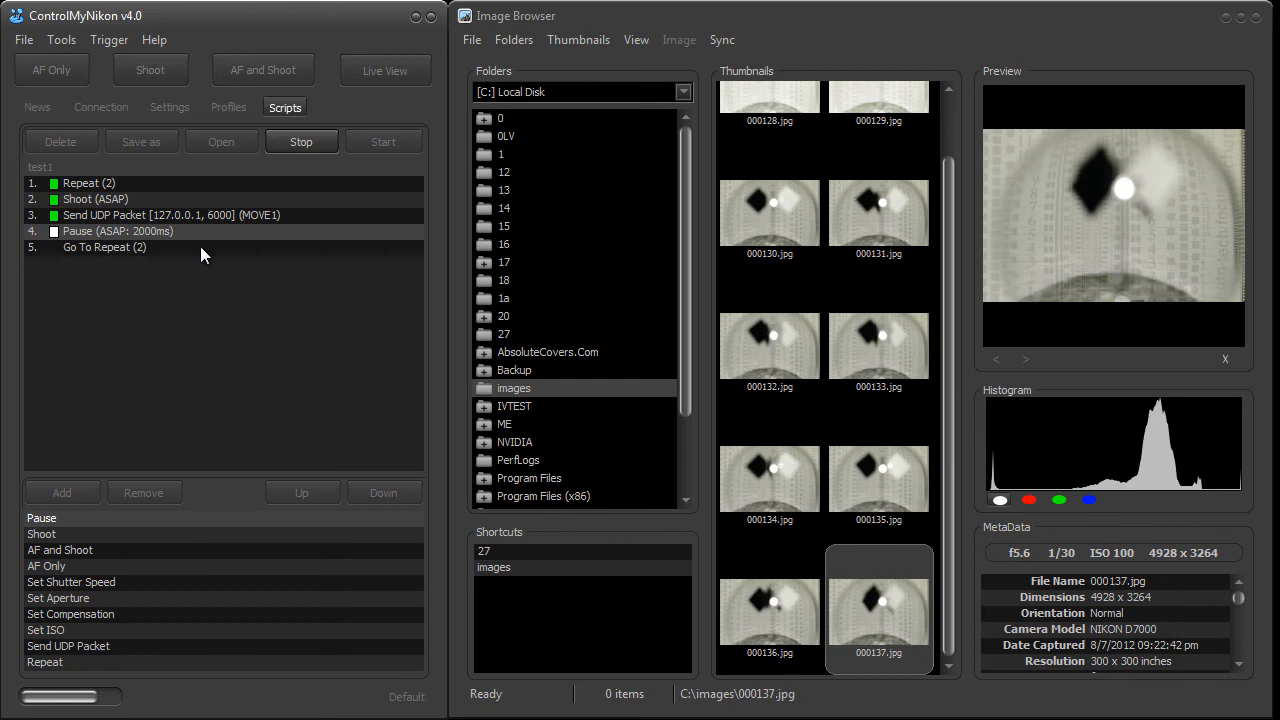
{"action": "left_click", "coordinate": [300, 140]}
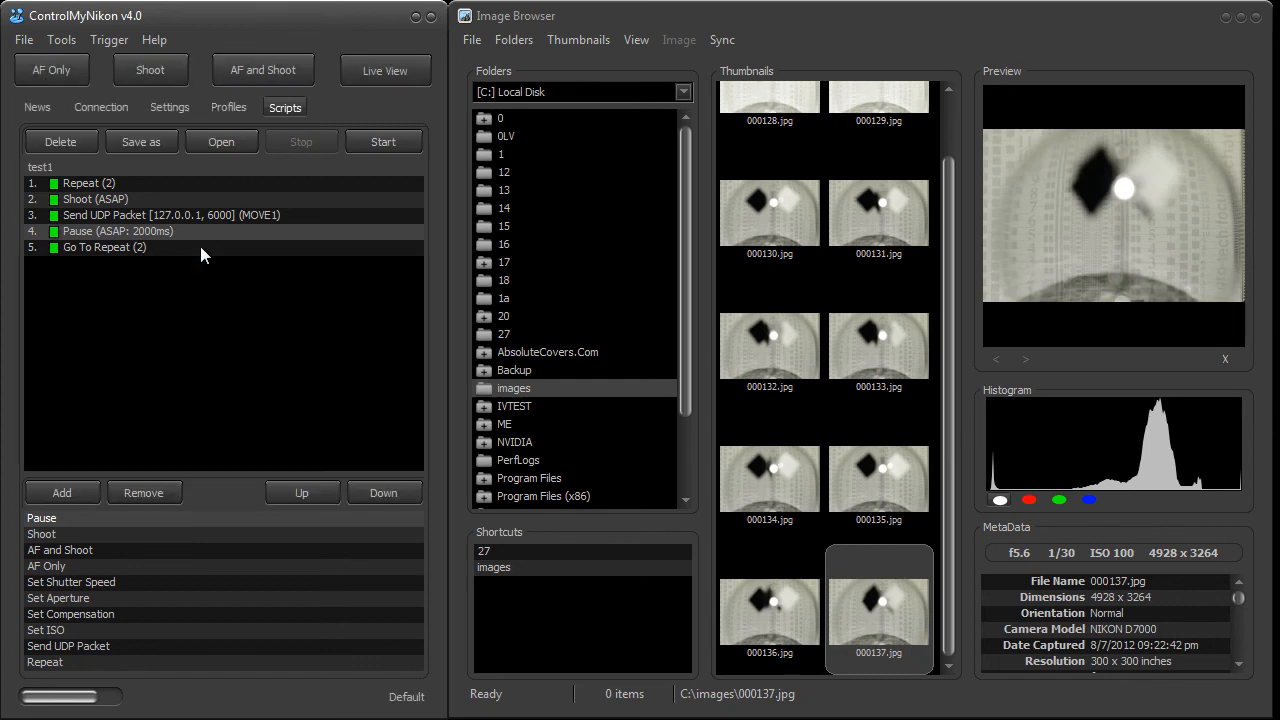